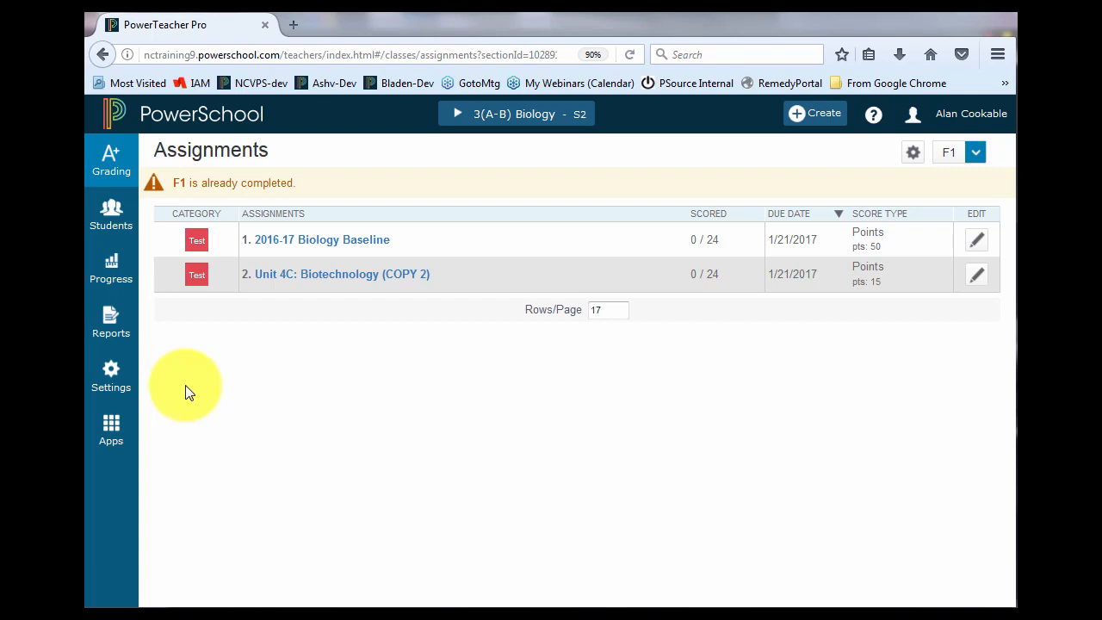
pyautogui.moveTo(110, 326)
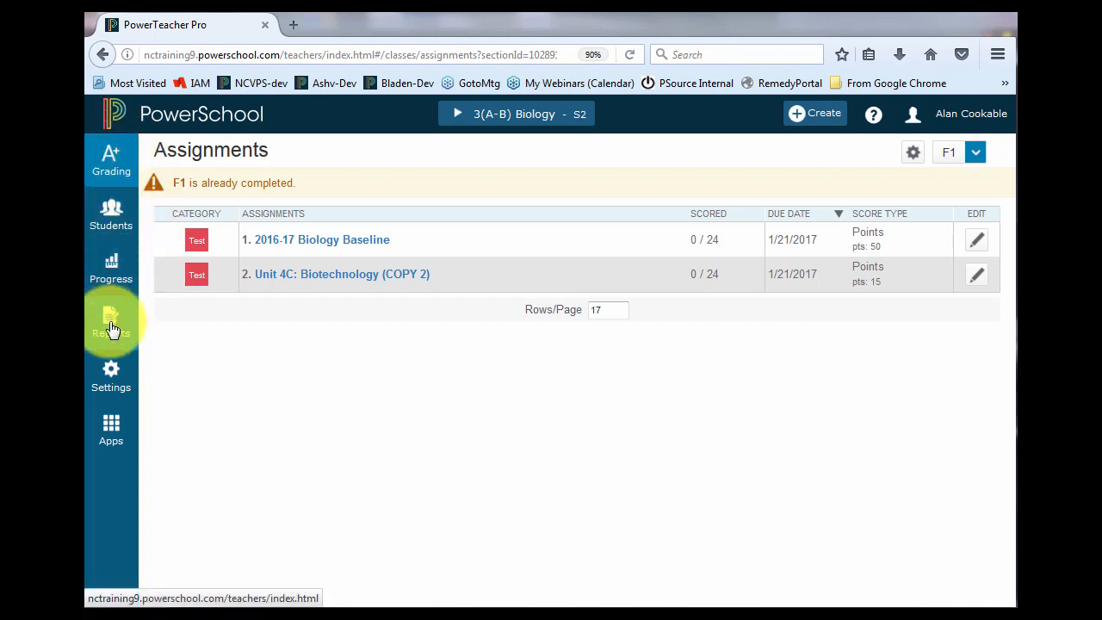
pyautogui.moveTo(117, 475)
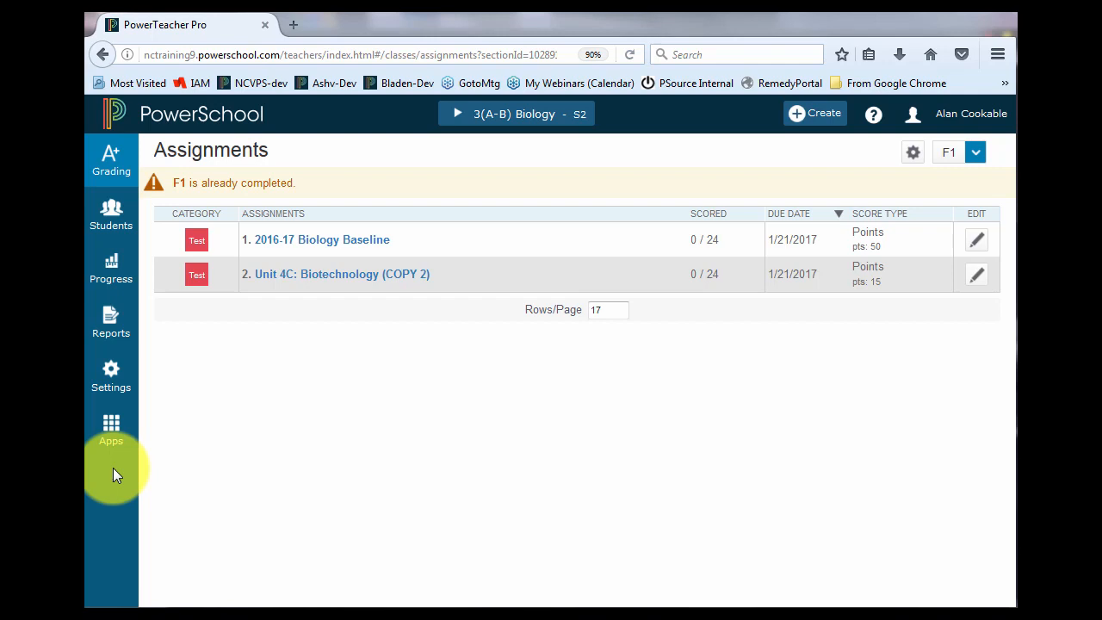
pyautogui.moveTo(110, 388)
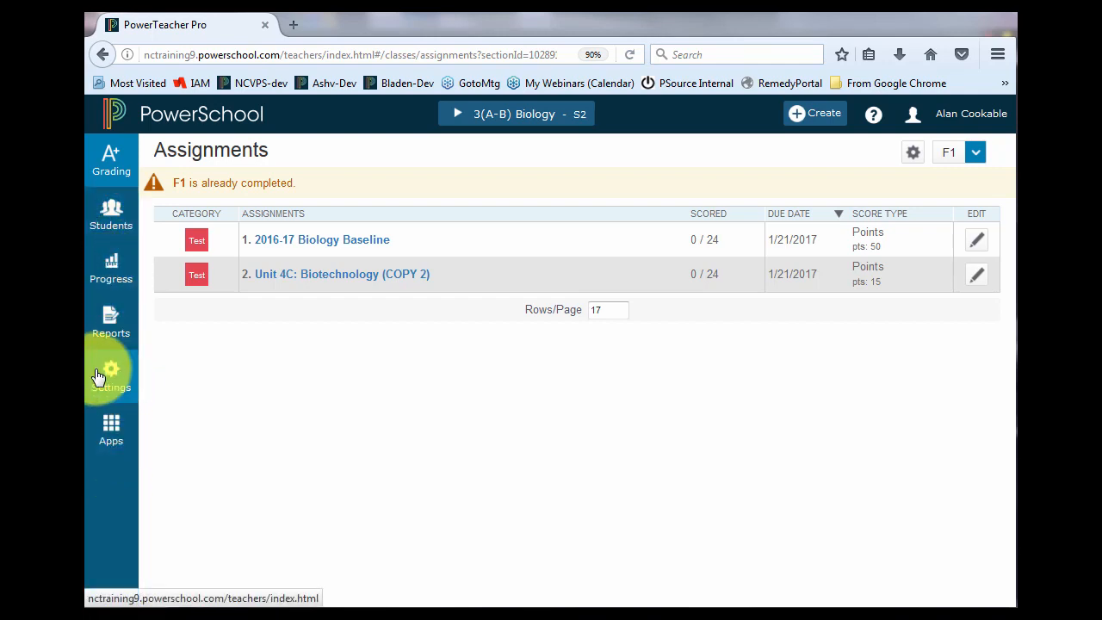
# Open the Settings menu from the left navigation bar
pyautogui.click(110, 376)
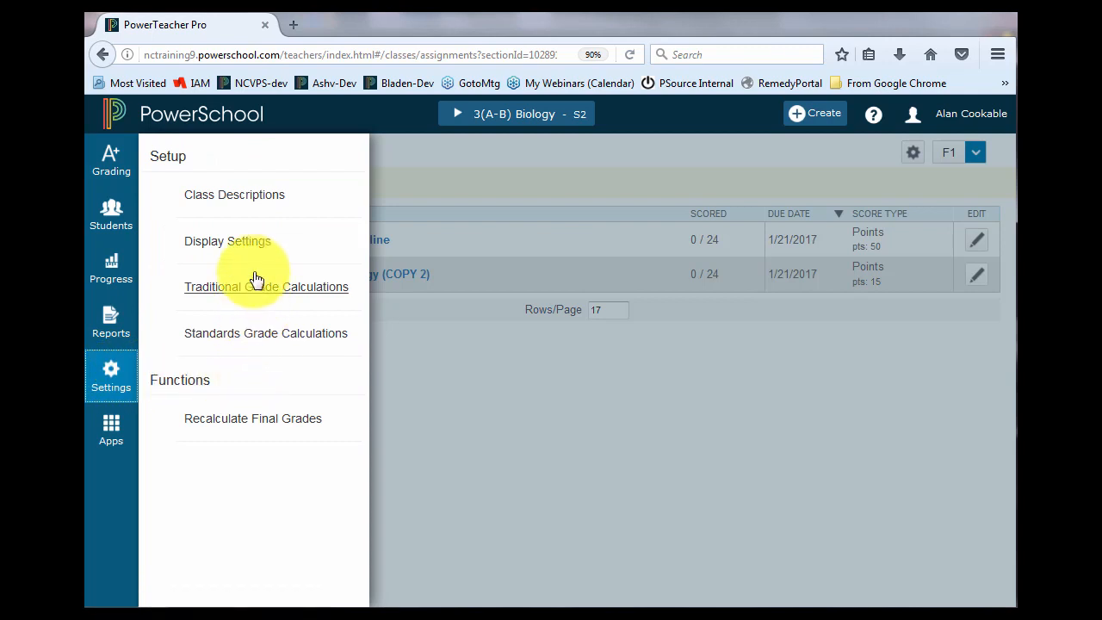
pyautogui.moveTo(245, 246)
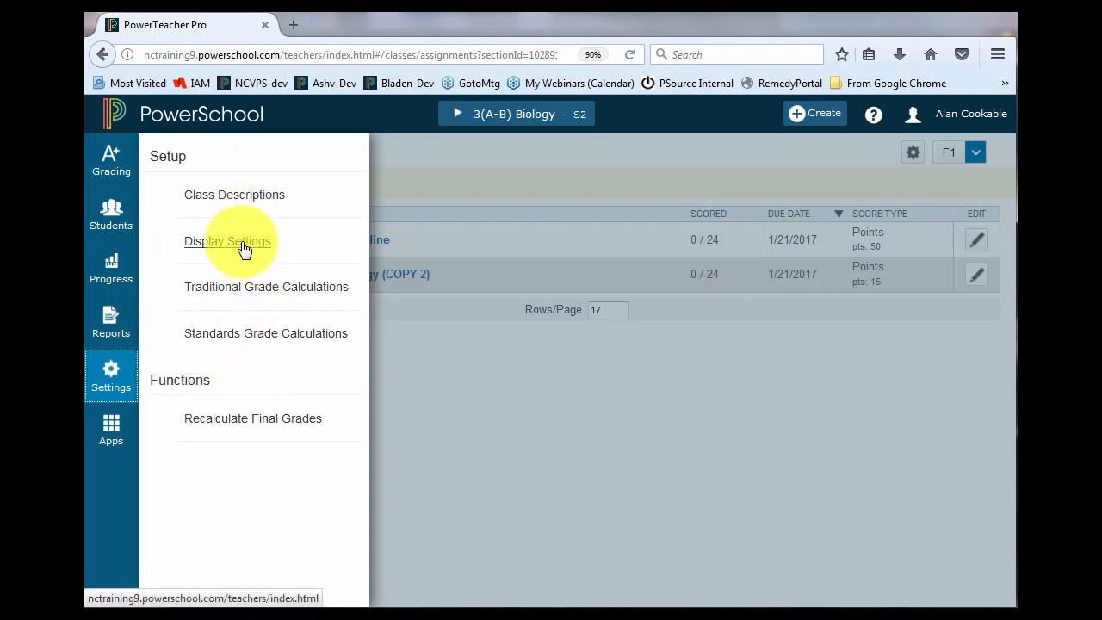
# Open Display Settings for 3(A-B) Biology, leaving class names sorted by Period / Day
pyautogui.click(227, 241)
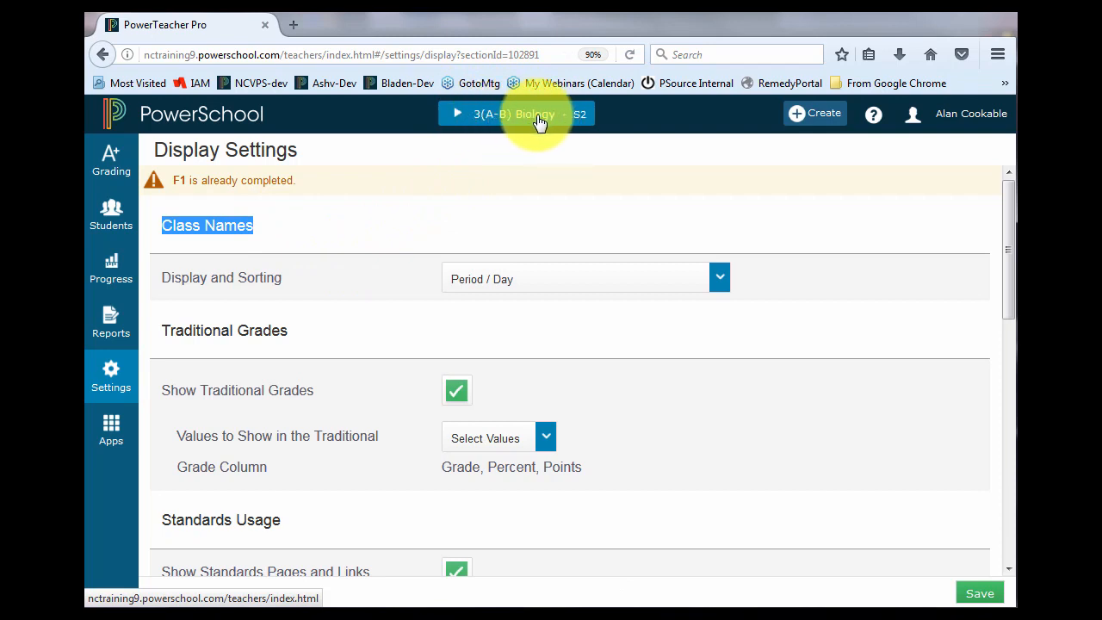
pyautogui.click(516, 114)
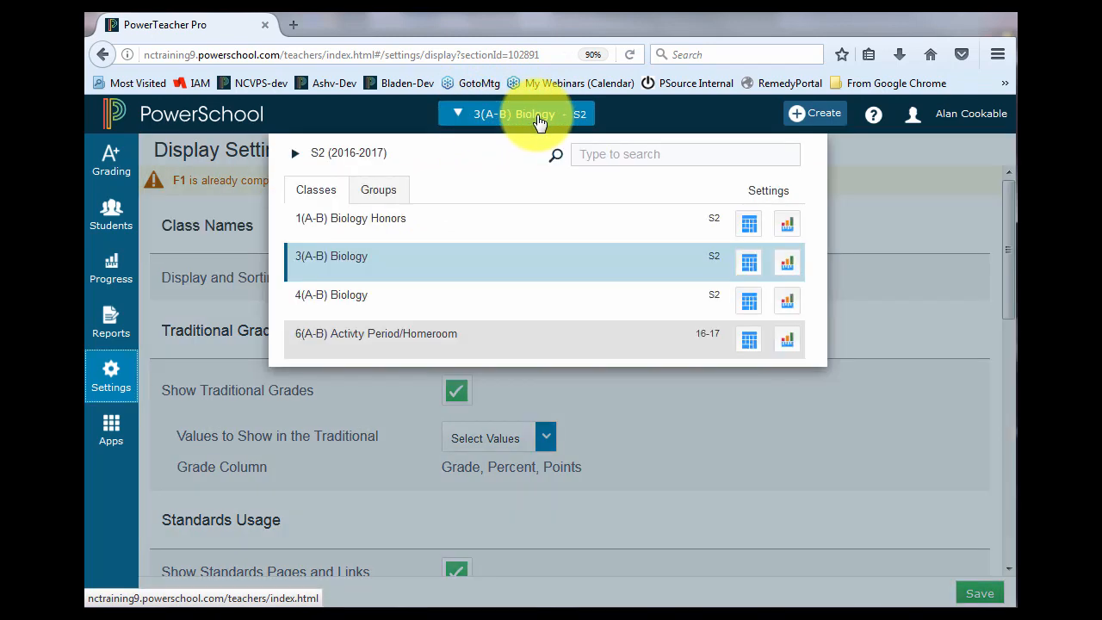
pyautogui.click(516, 114)
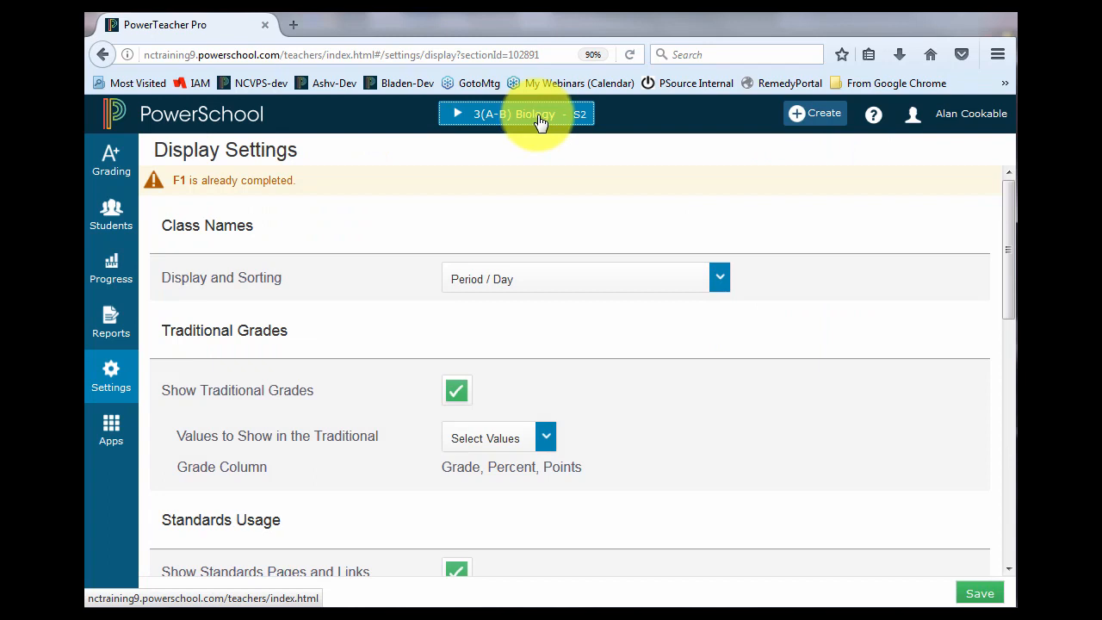
pyautogui.click(719, 278)
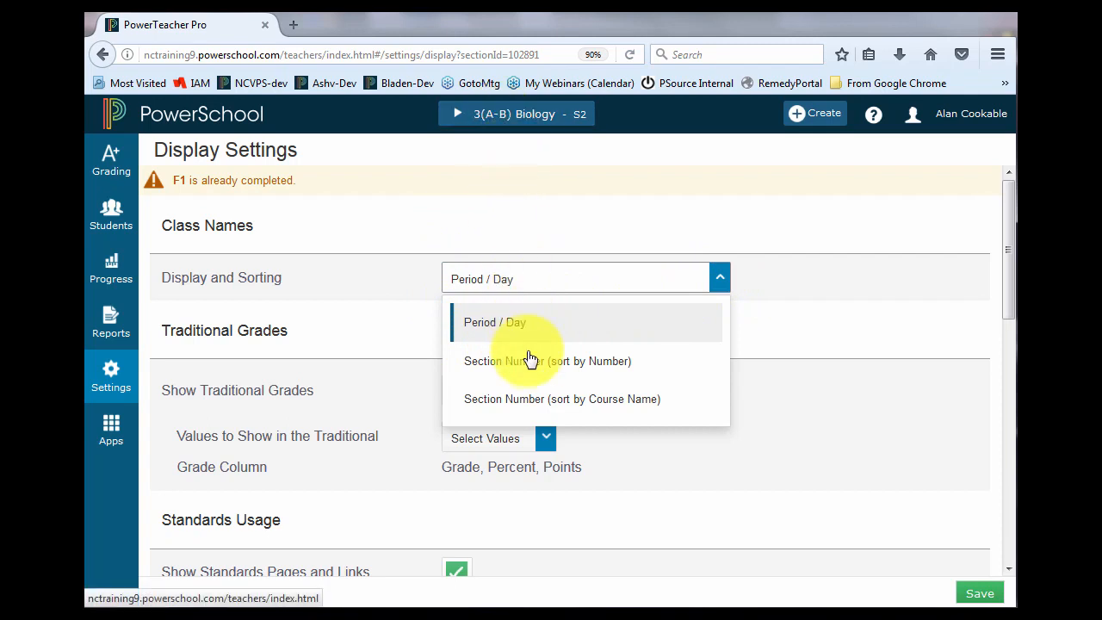
pyautogui.moveTo(588, 372)
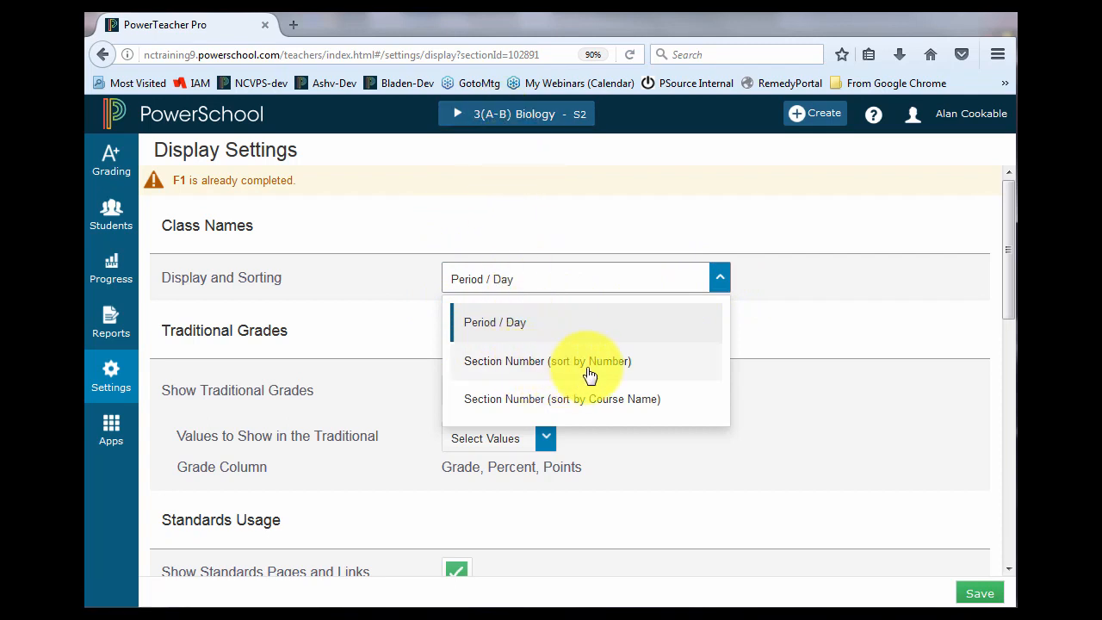
pyautogui.moveTo(597, 370)
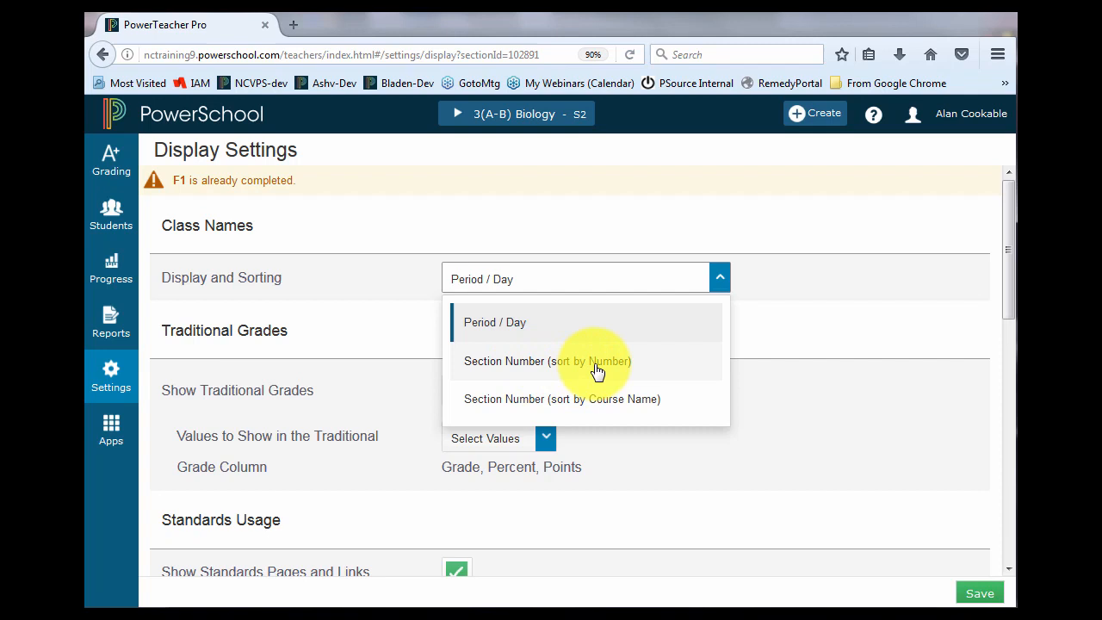
pyautogui.moveTo(597, 404)
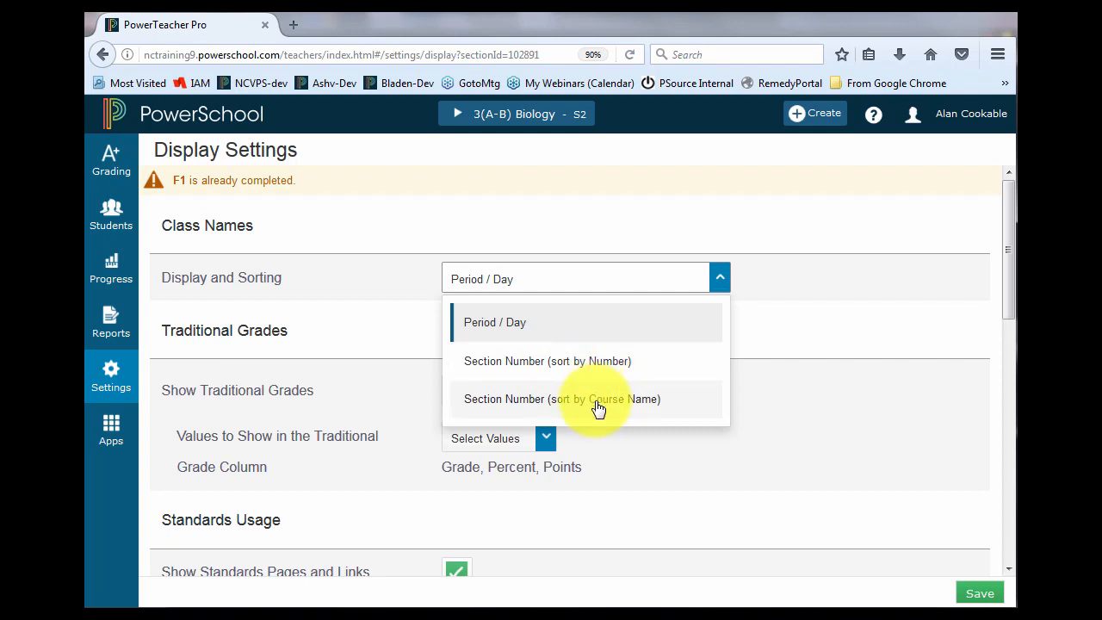
pyautogui.moveTo(555, 328)
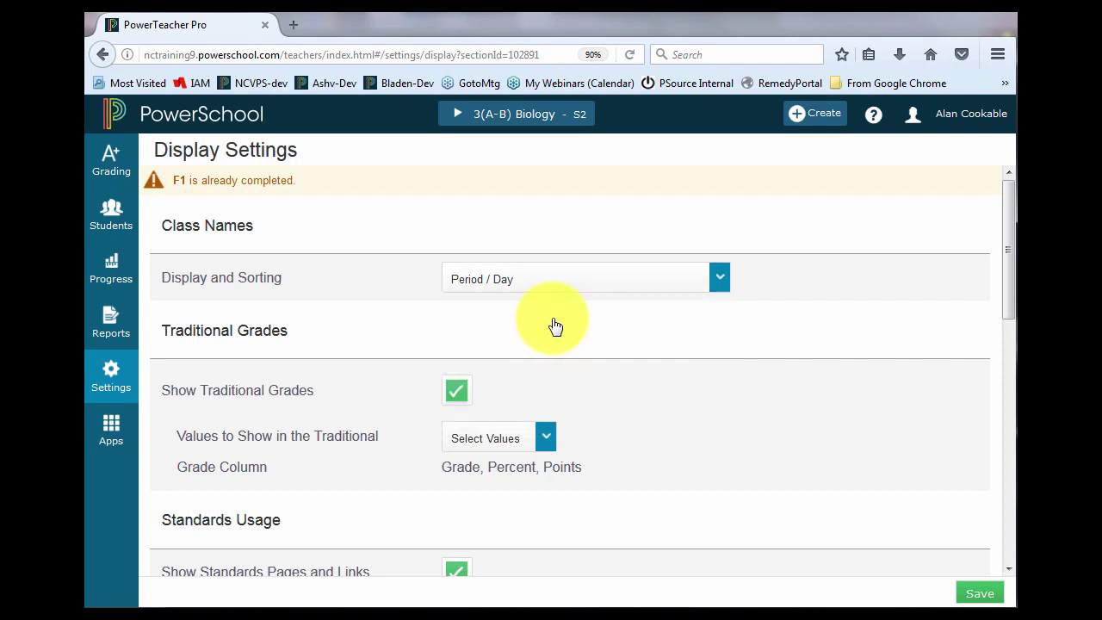
pyautogui.moveTo(200, 231)
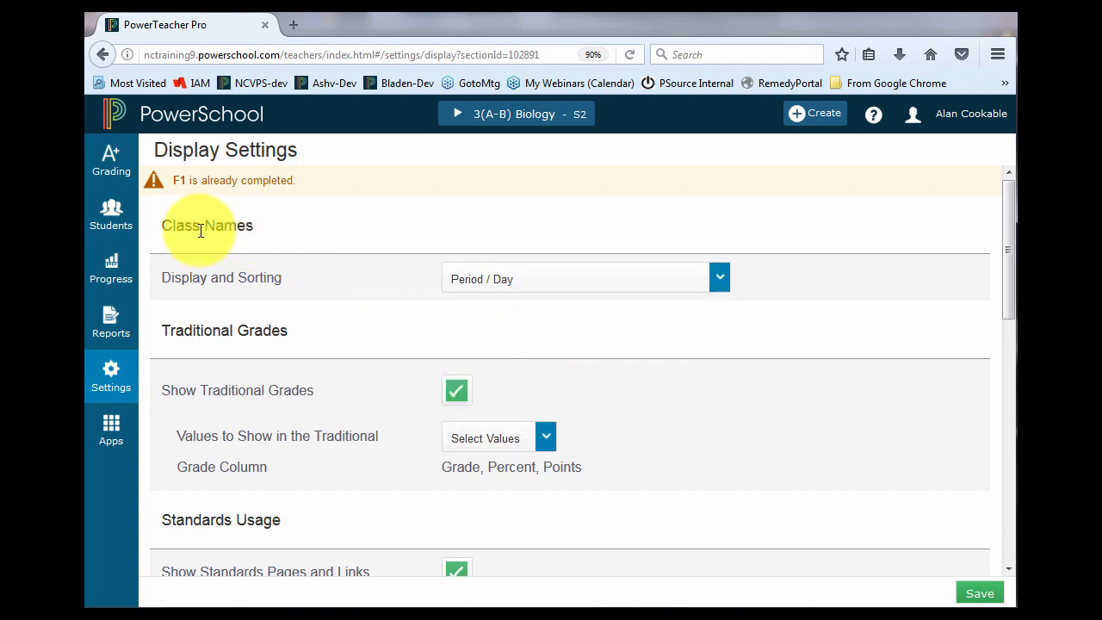
pyautogui.doubleClick(206, 226)
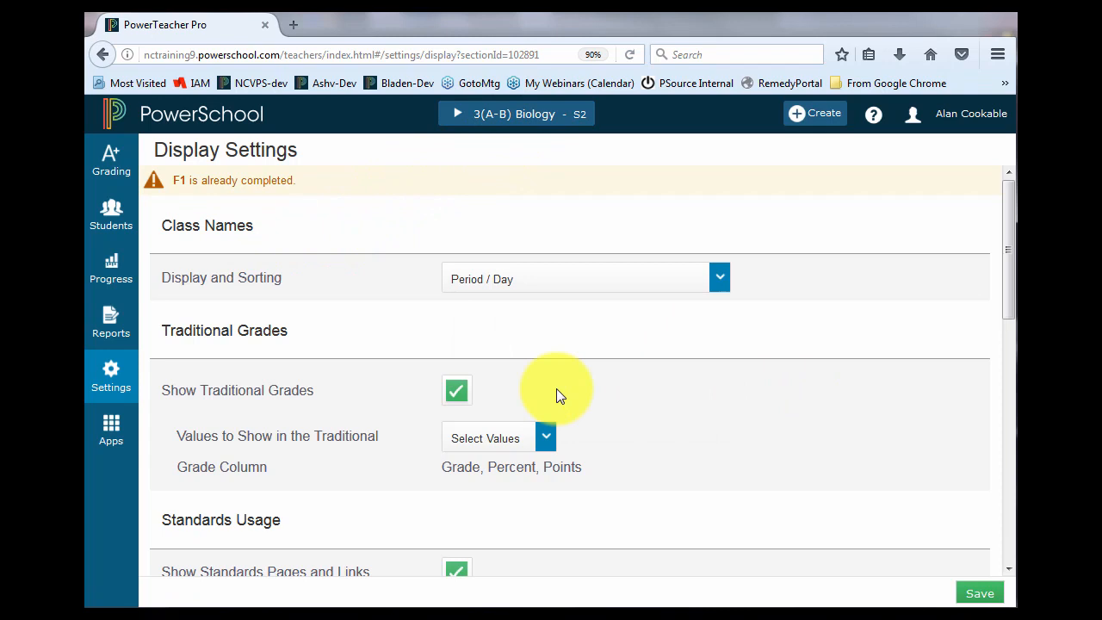
# Uncheck Points in Values to Show, leaving Grade and Percent in the traditional grade column
pyautogui.scroll(-3)
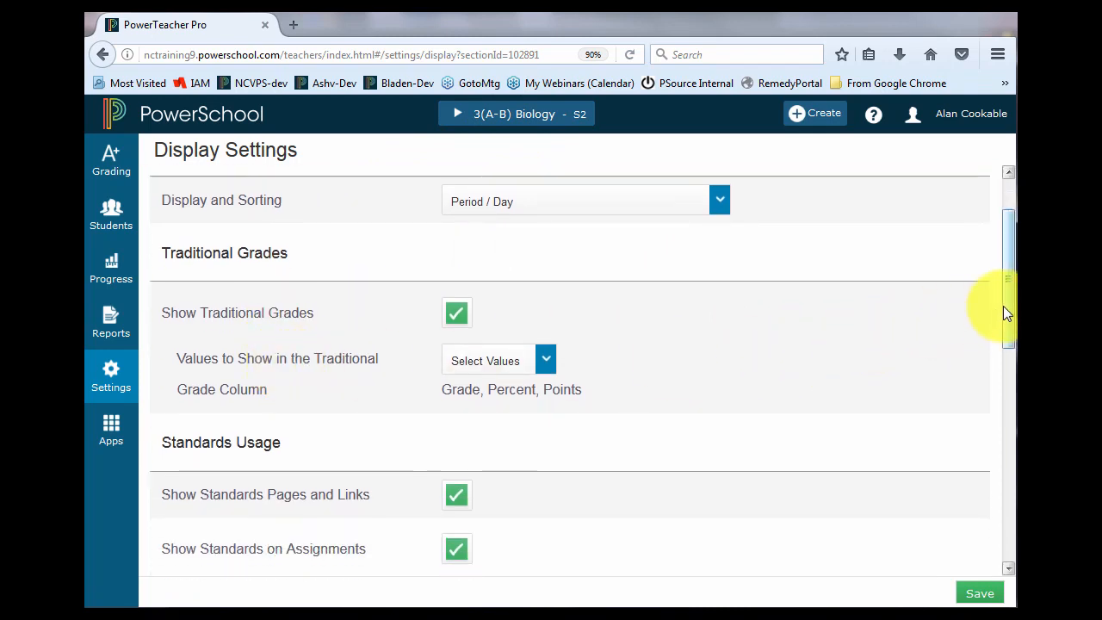
pyautogui.scroll(-3)
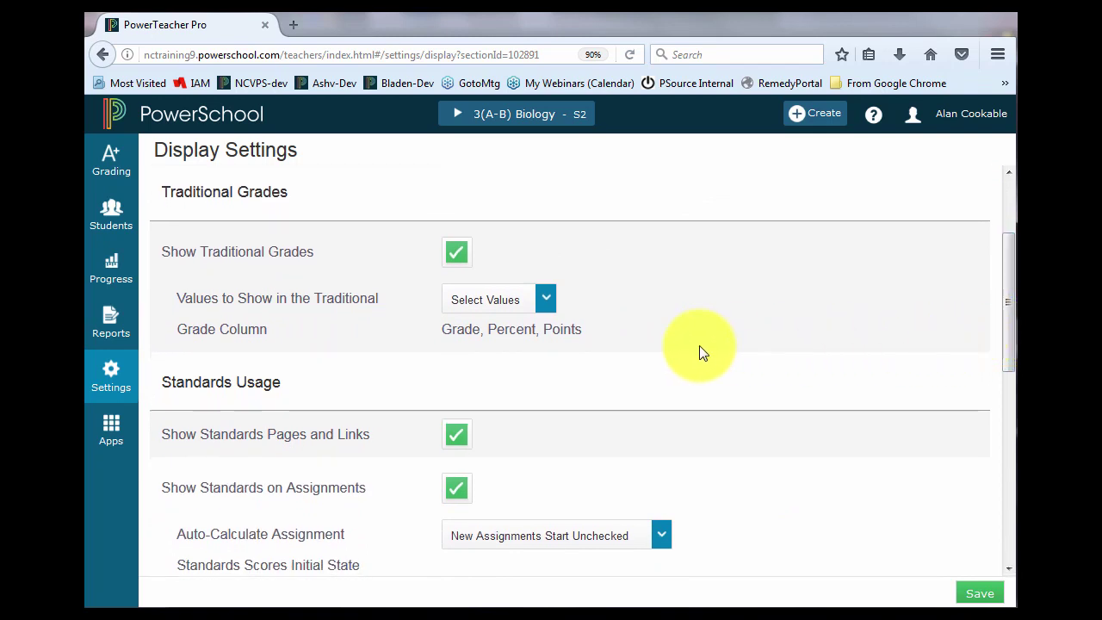
pyautogui.moveTo(459, 251)
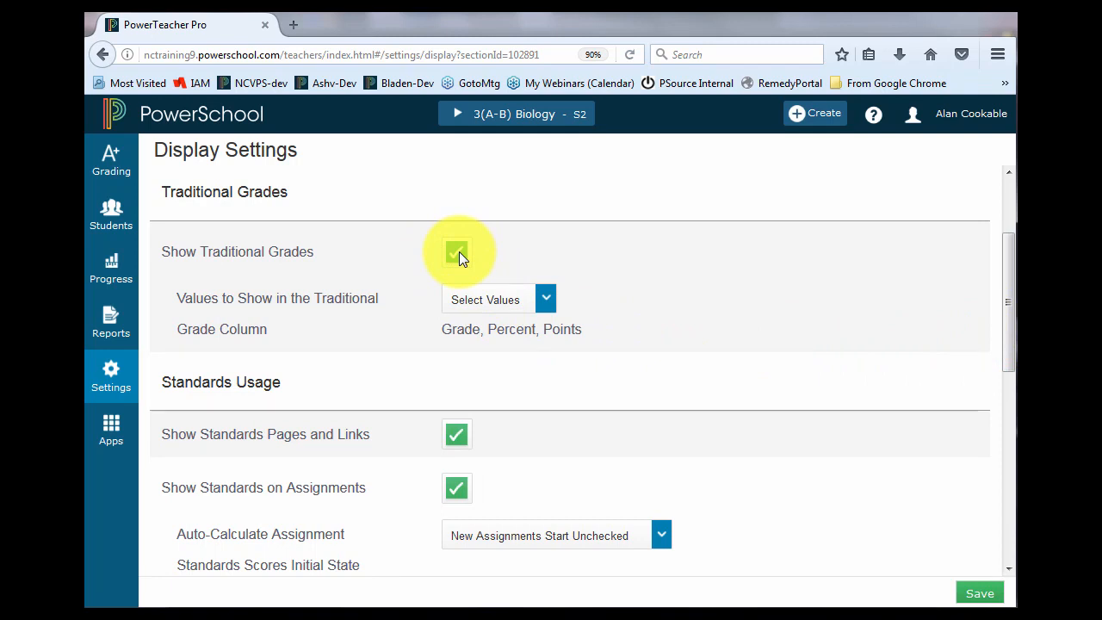
pyautogui.moveTo(547, 305)
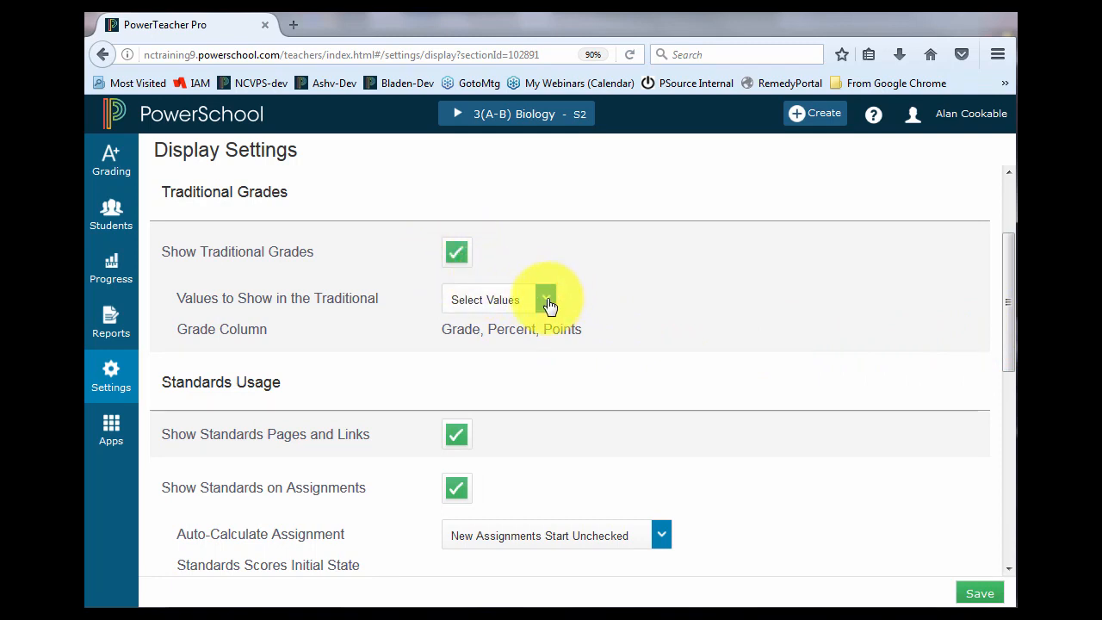
pyautogui.click(546, 298)
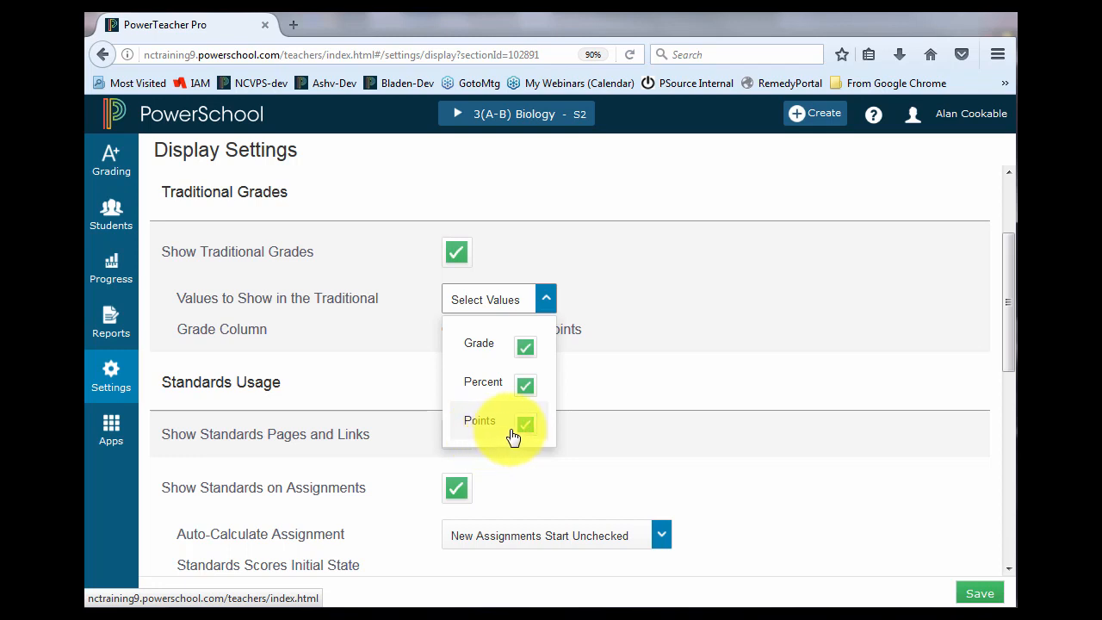
pyautogui.click(525, 422)
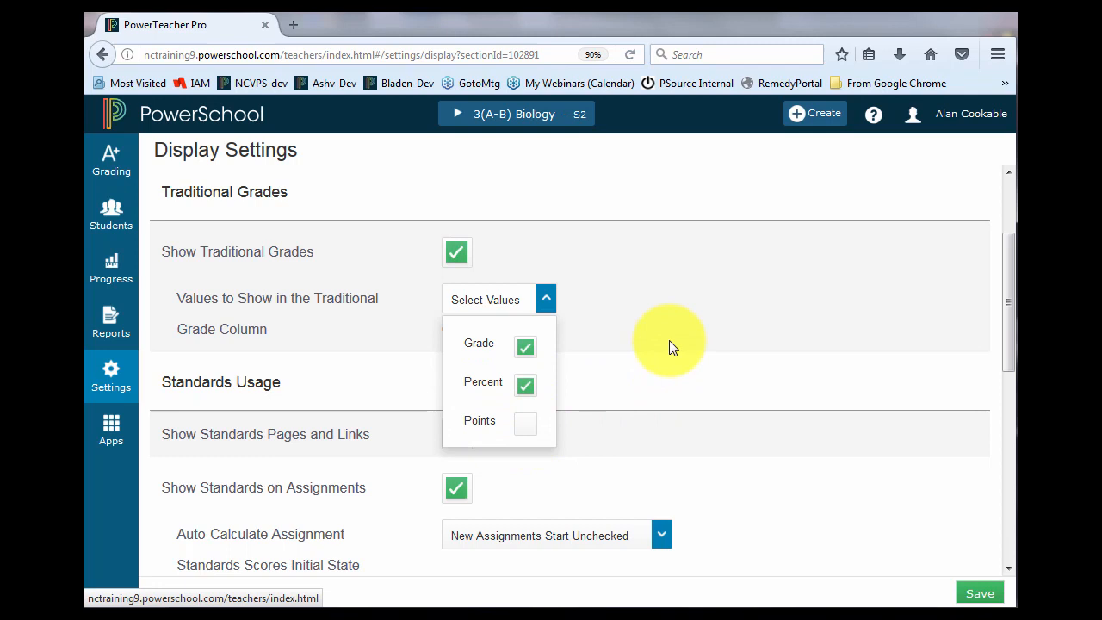
pyautogui.click(728, 417)
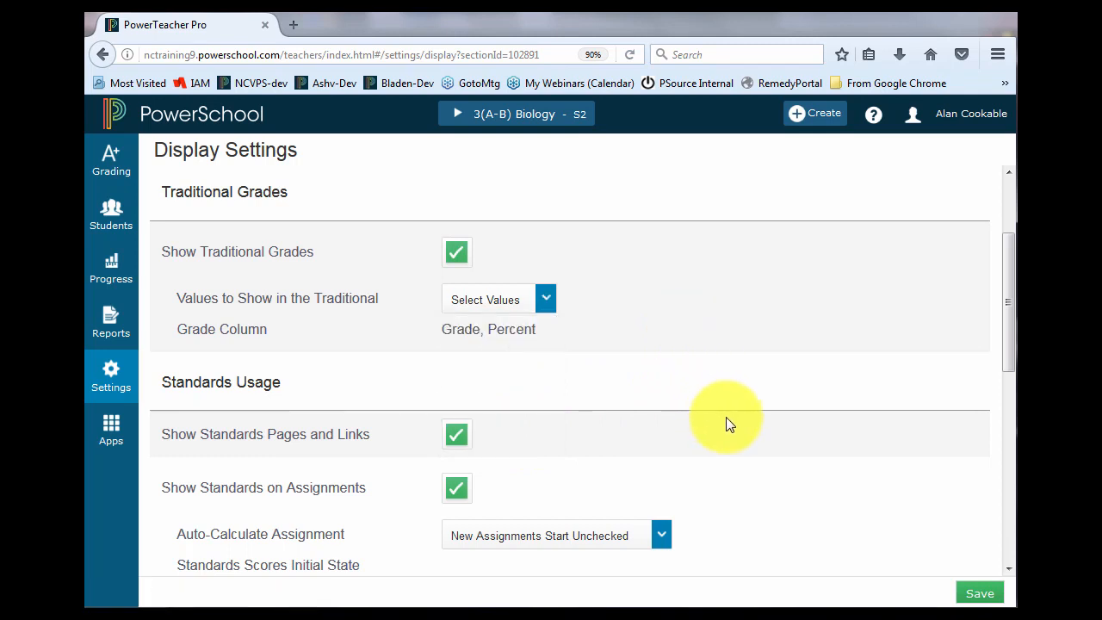
pyautogui.scroll(-3)
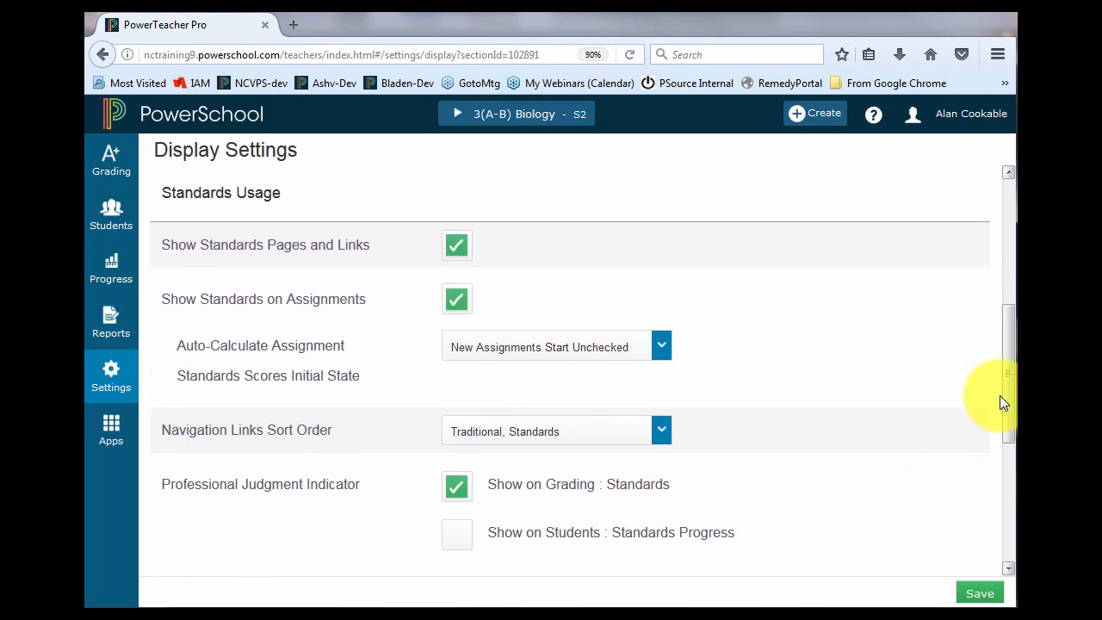
pyautogui.moveTo(241, 308)
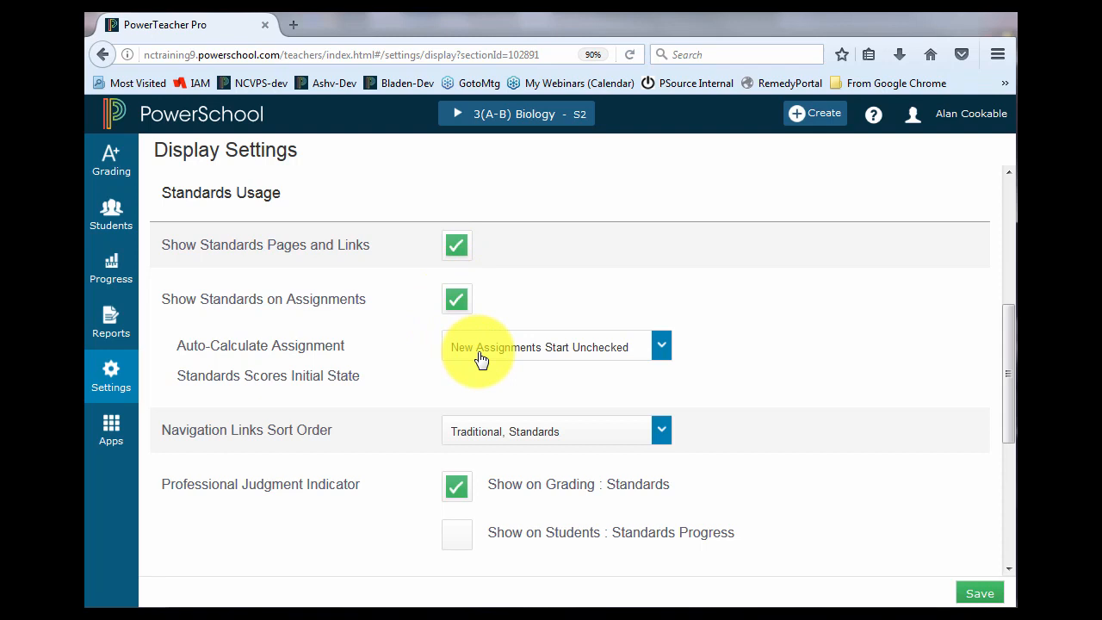
pyautogui.moveTo(230, 310)
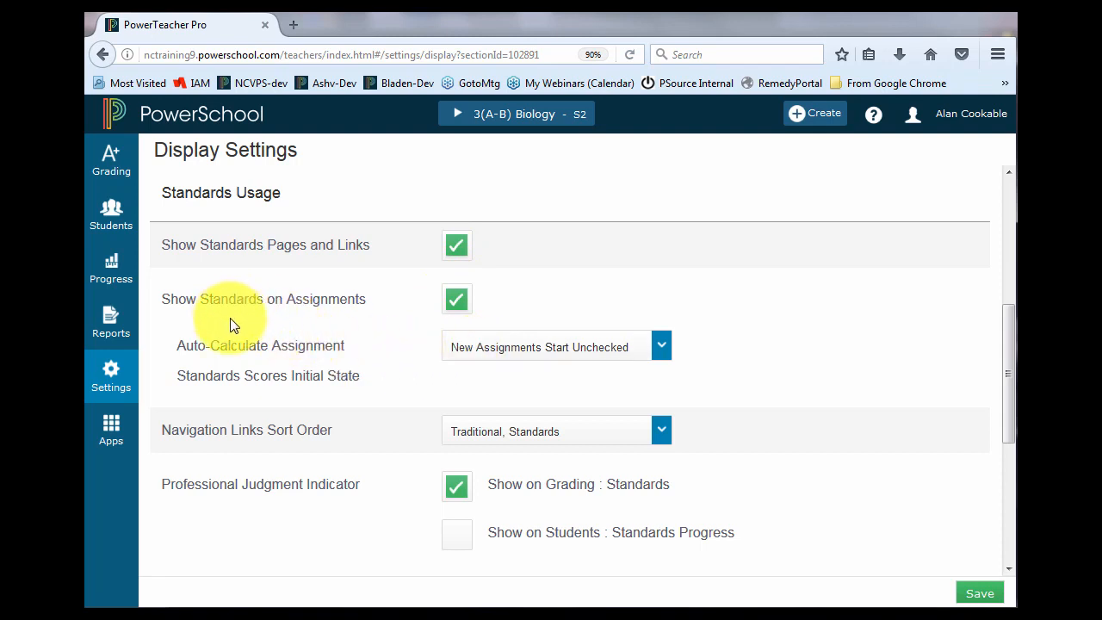
pyautogui.moveTo(244, 336)
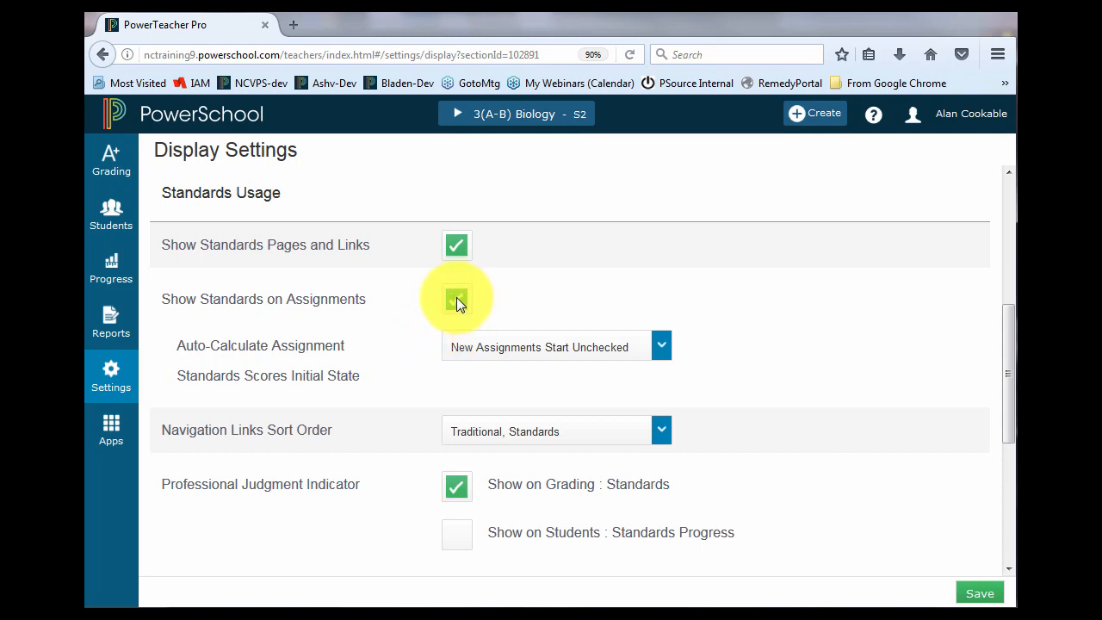
pyautogui.click(456, 298)
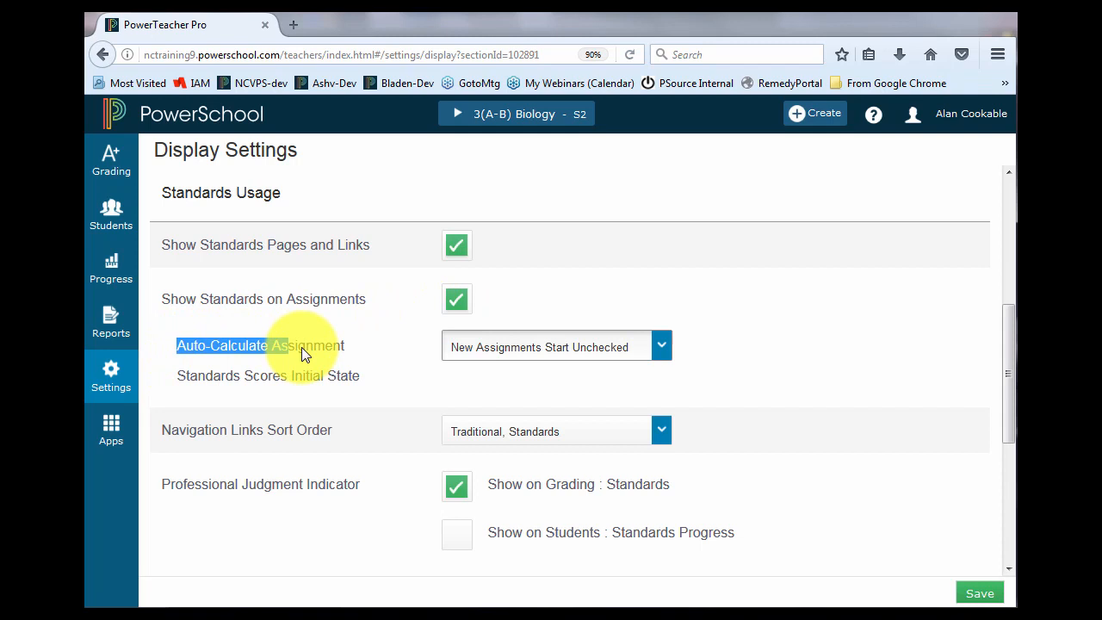
pyautogui.moveTo(302, 353); pyautogui.dragTo(391, 379)
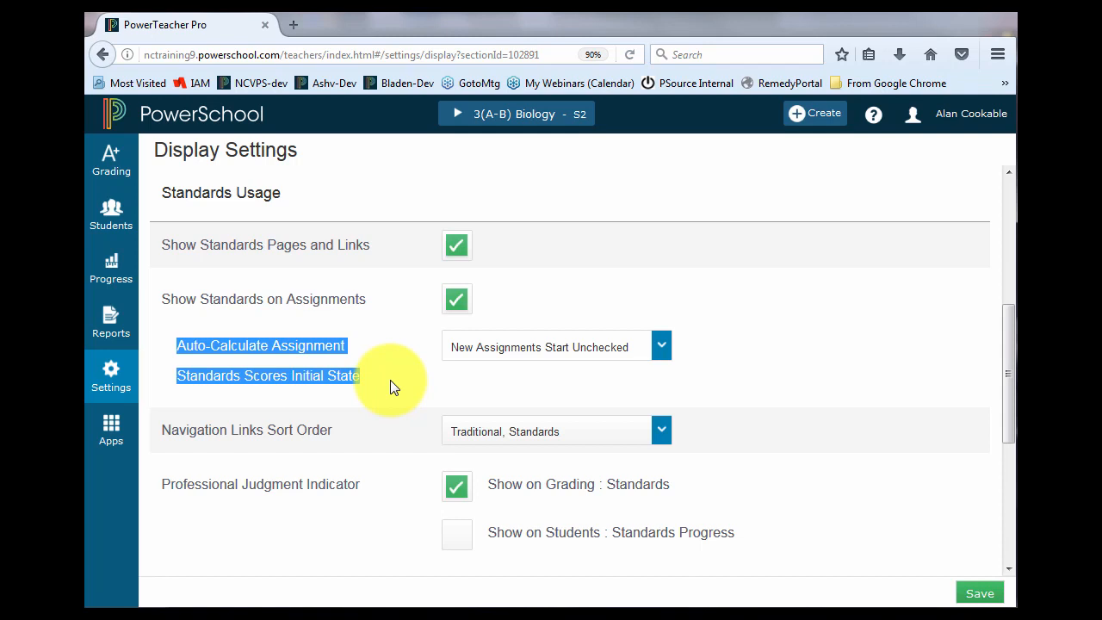
pyautogui.click(661, 345)
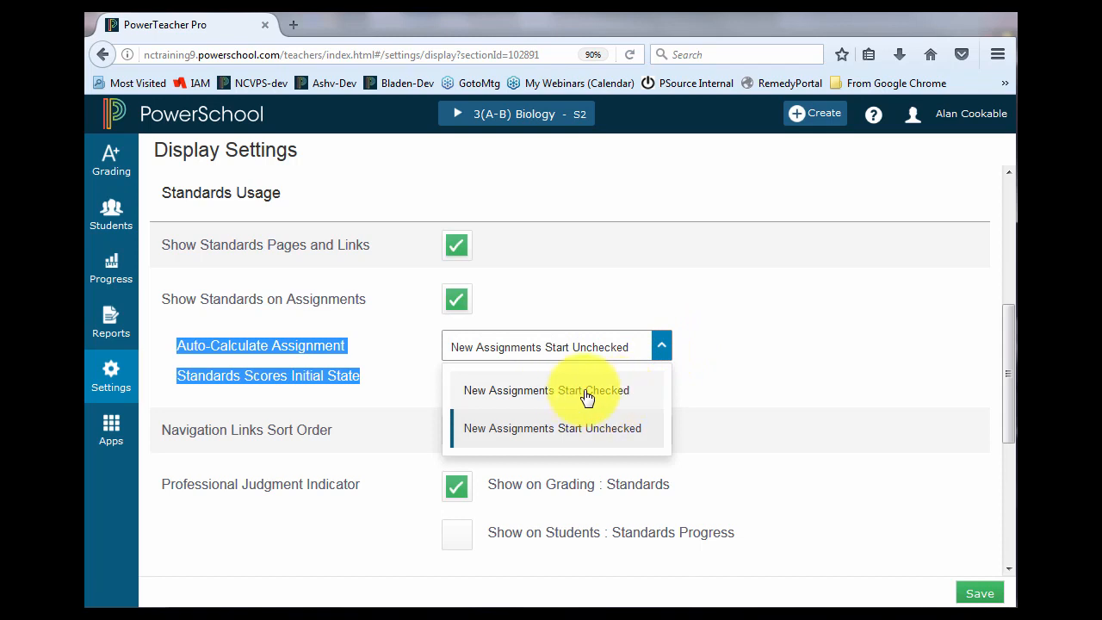
pyautogui.click(545, 390)
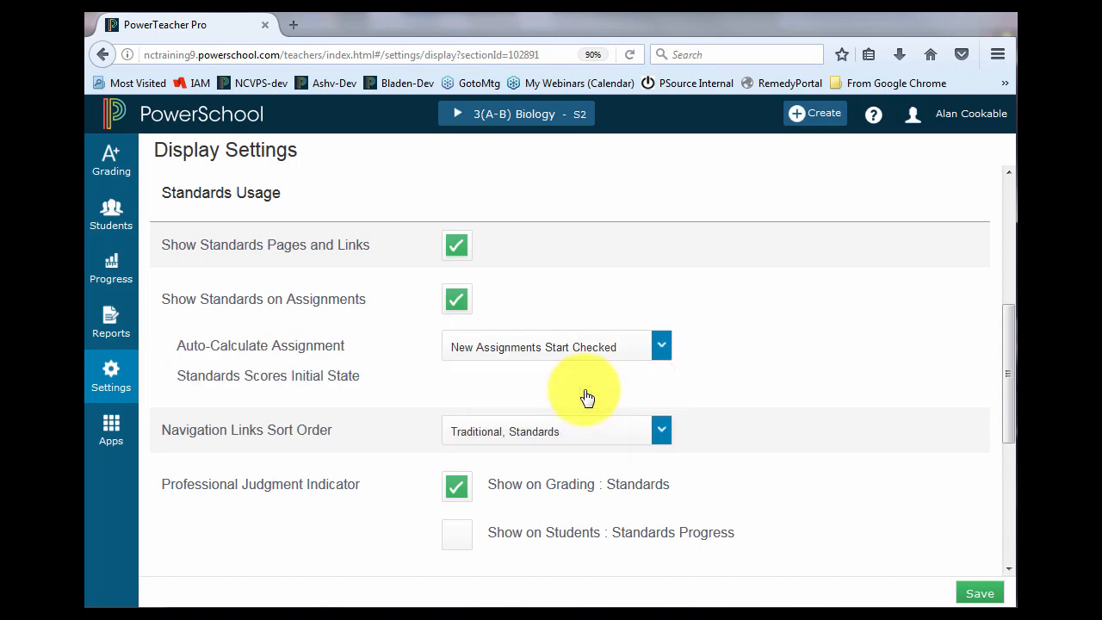
pyautogui.moveTo(661, 353)
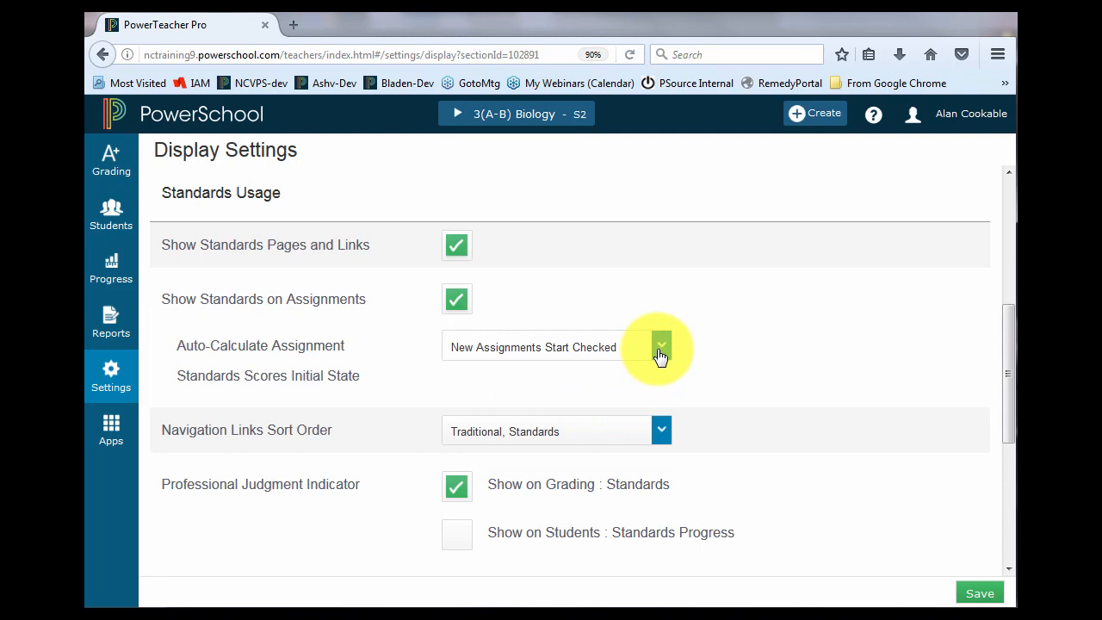
pyautogui.click(662, 346)
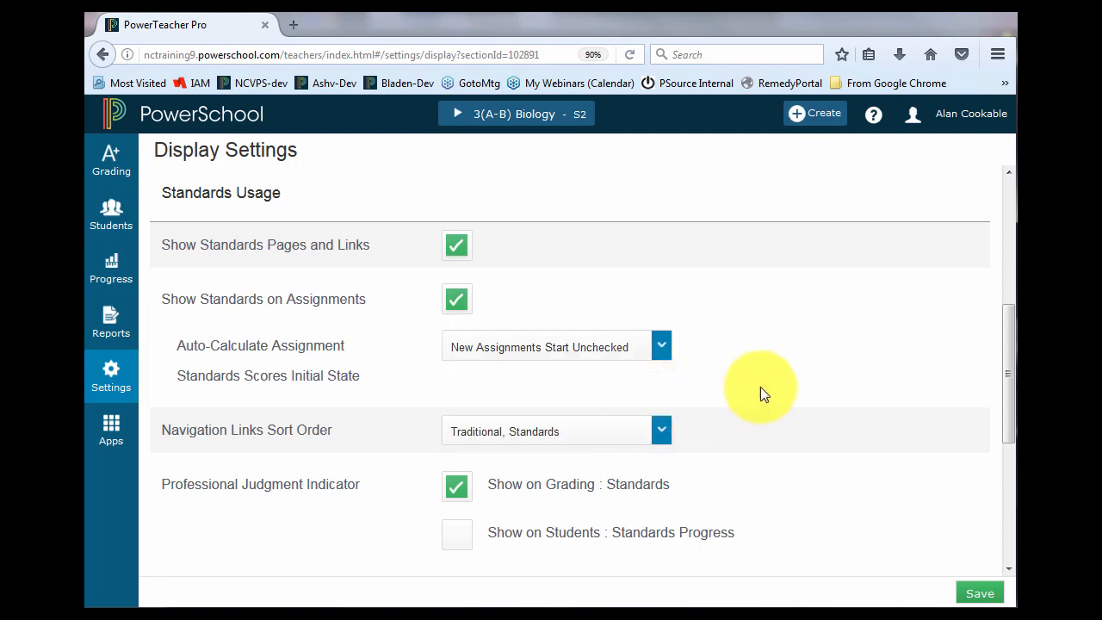
pyautogui.moveTo(768, 369)
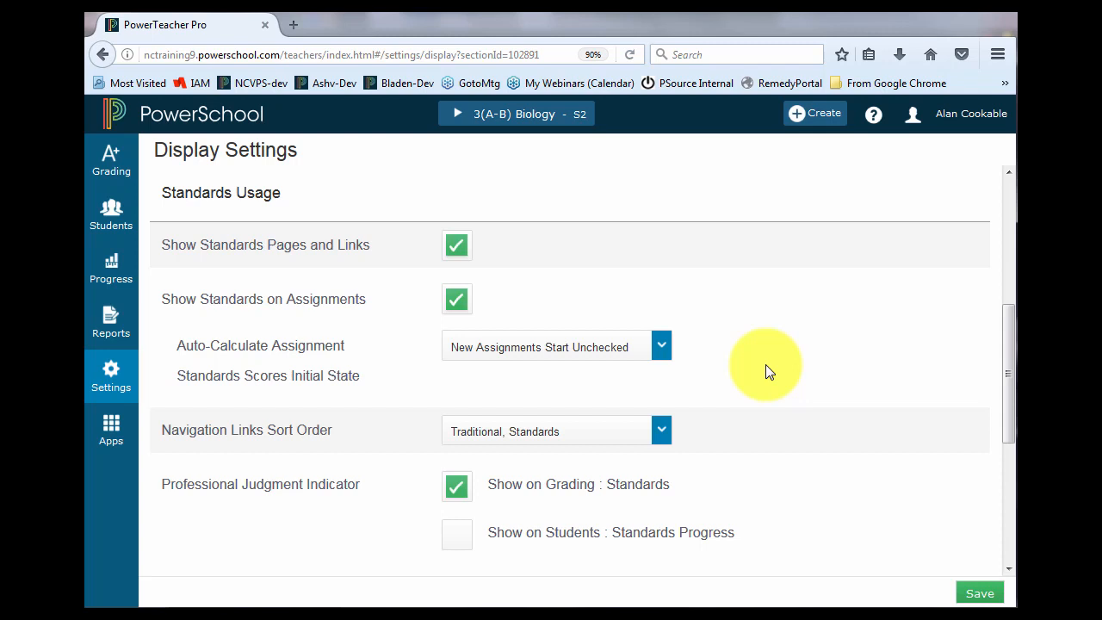
pyautogui.moveTo(772, 376)
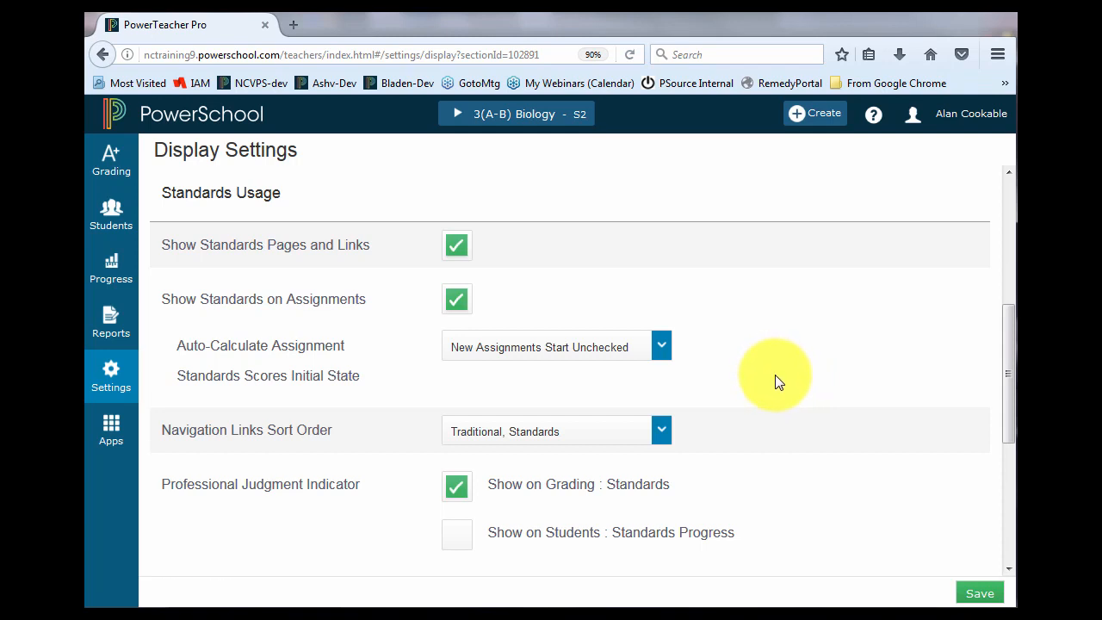
pyautogui.scroll(-3)
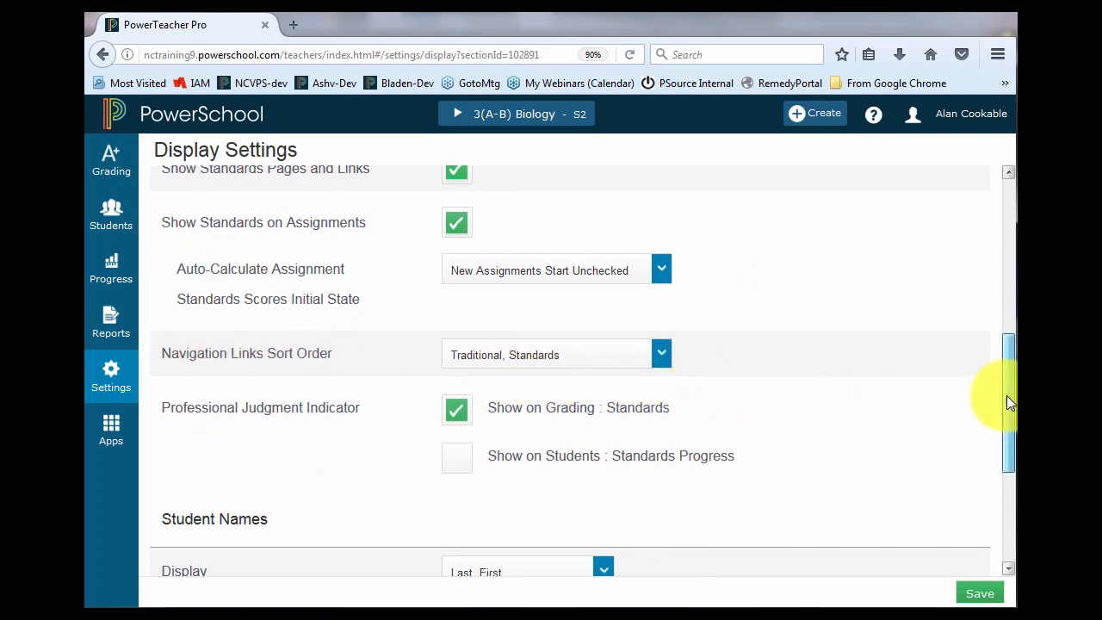
pyautogui.scroll(3)
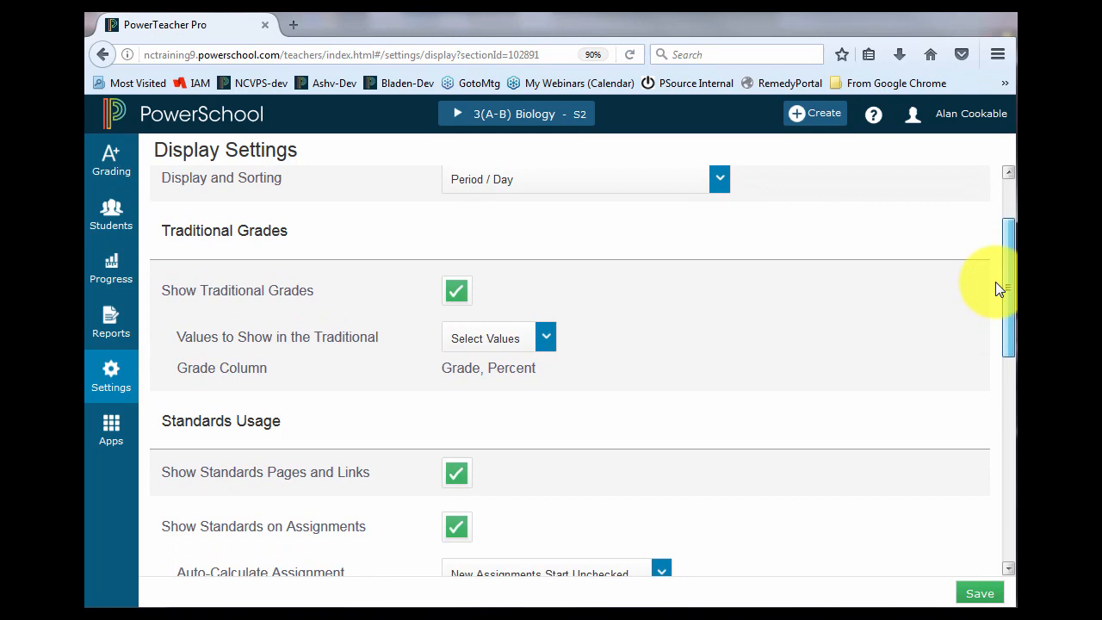
pyautogui.scroll(-3)
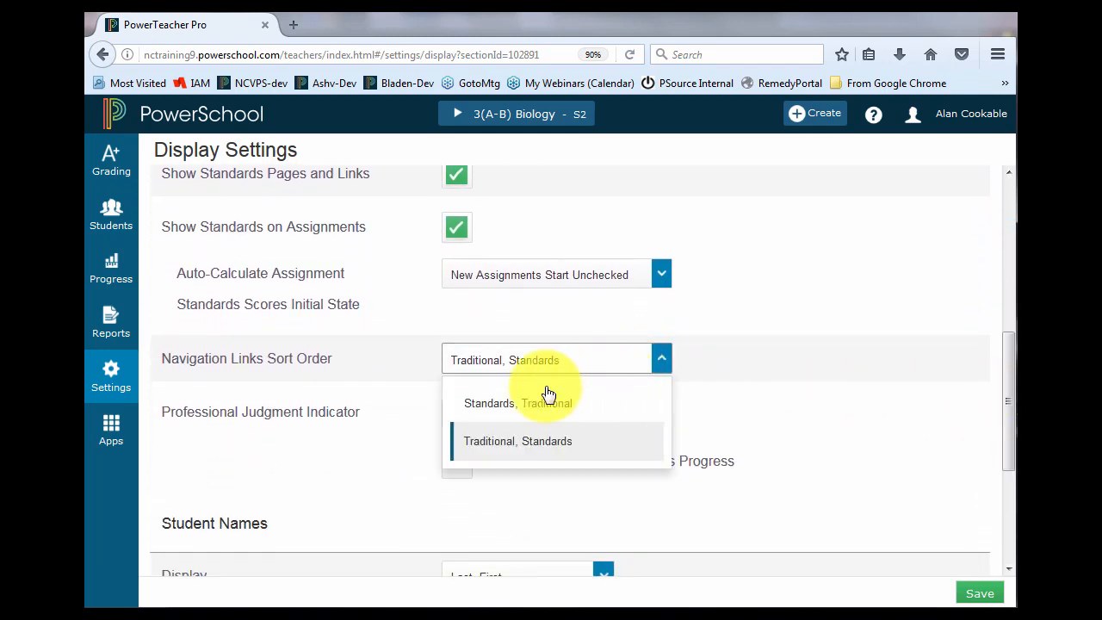
pyautogui.moveTo(551, 407)
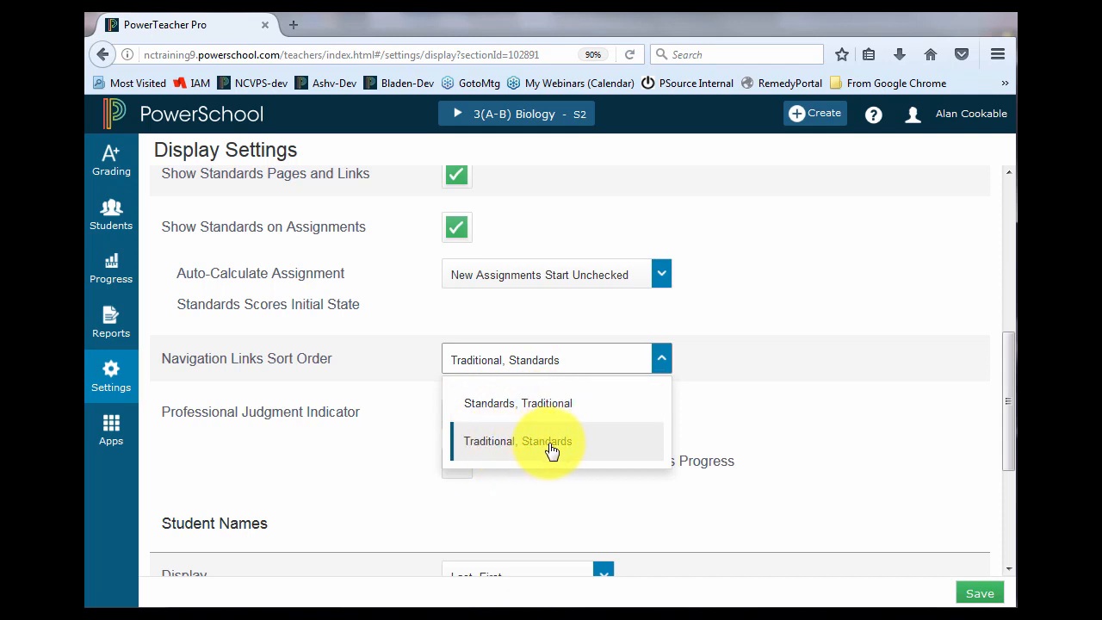
pyautogui.click(520, 440)
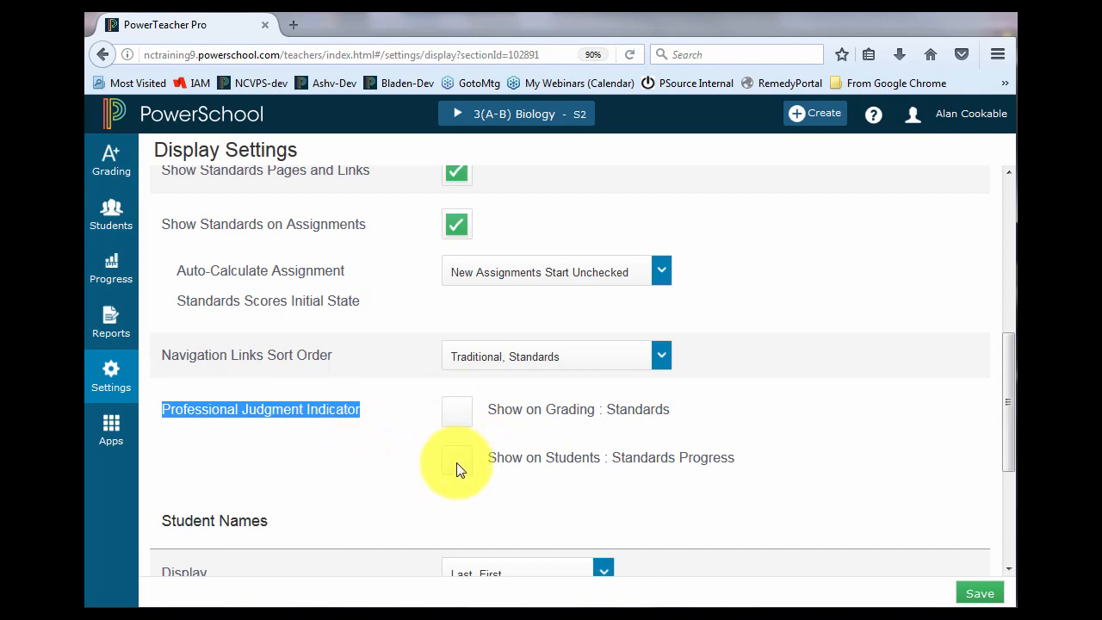
pyautogui.moveTo(457, 465)
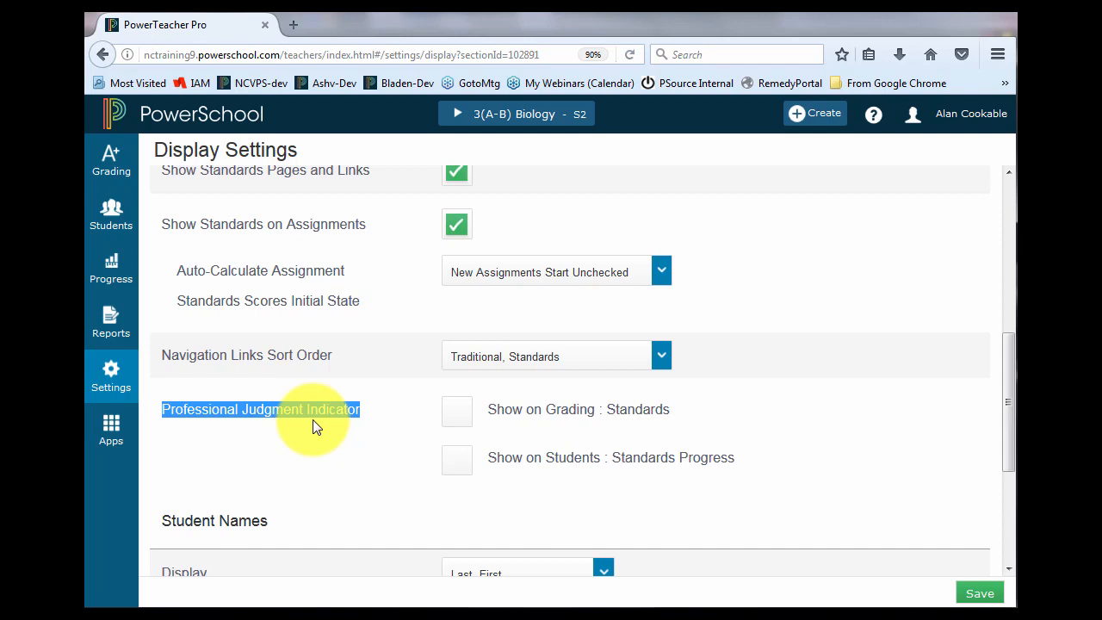
pyautogui.moveTo(319, 430)
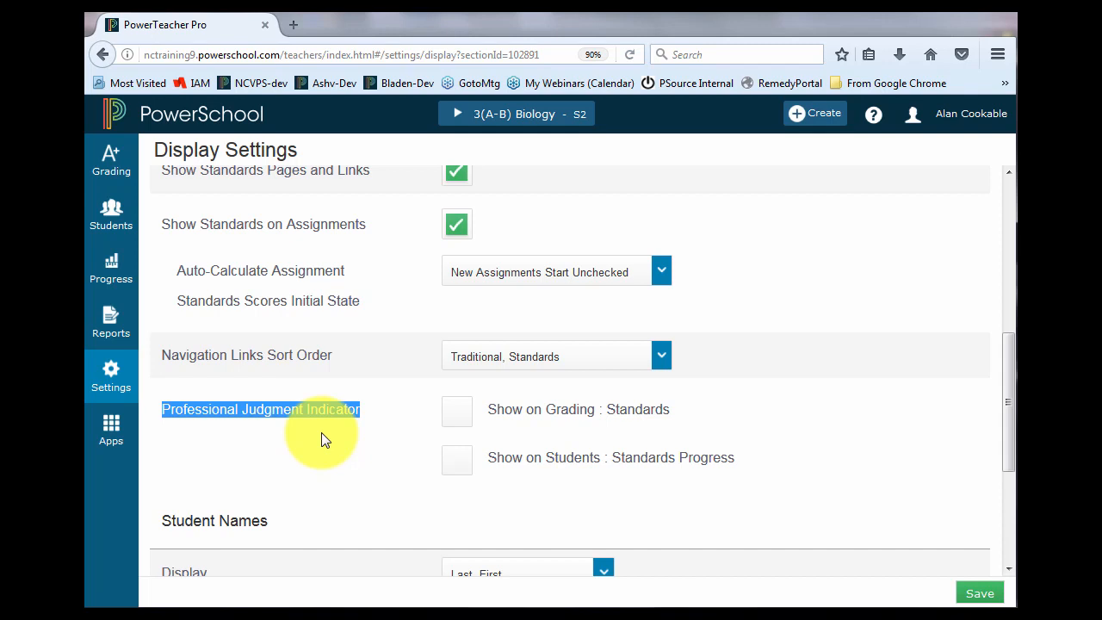
# Check Professional Judgment Indicator for Grading : Standards and Students : Standards Progress
pyautogui.click(456, 409)
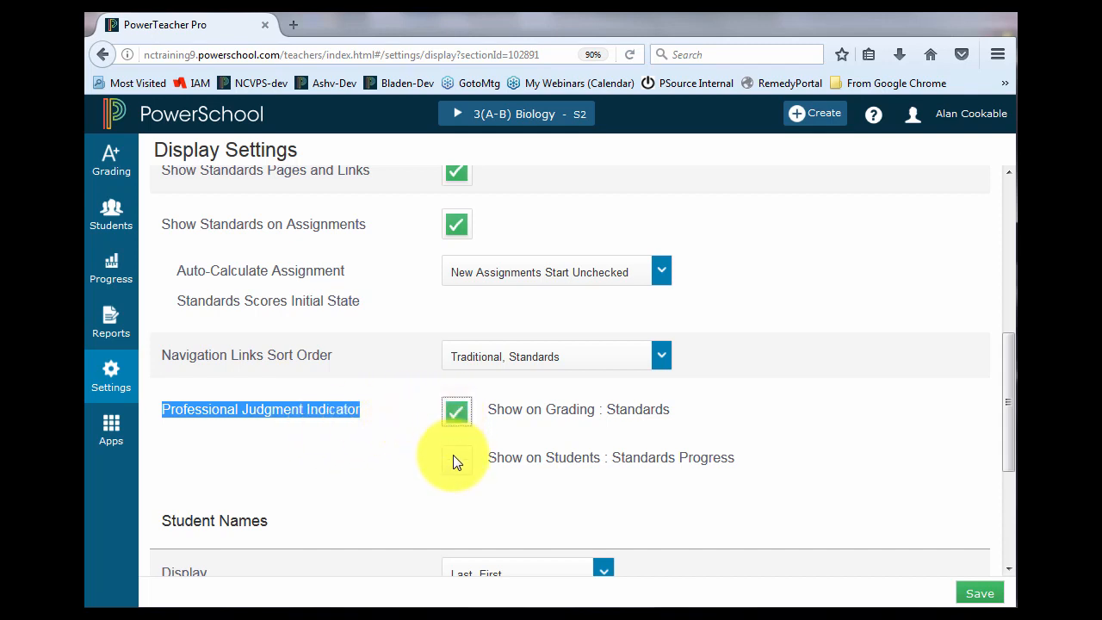
pyautogui.click(457, 458)
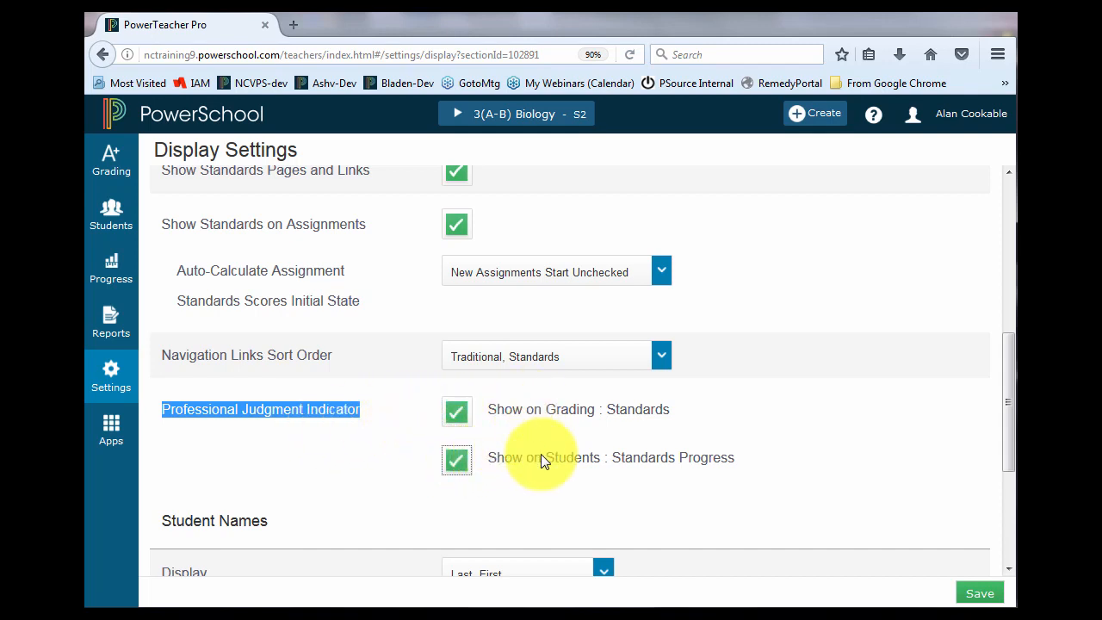
pyautogui.moveTo(598, 413)
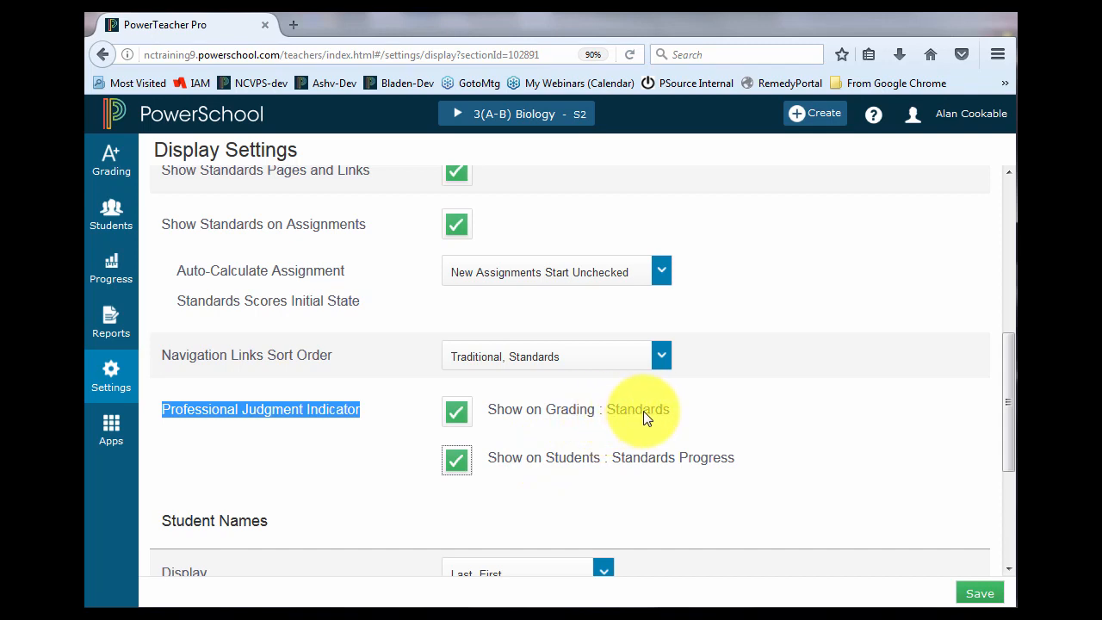
pyautogui.click(456, 459)
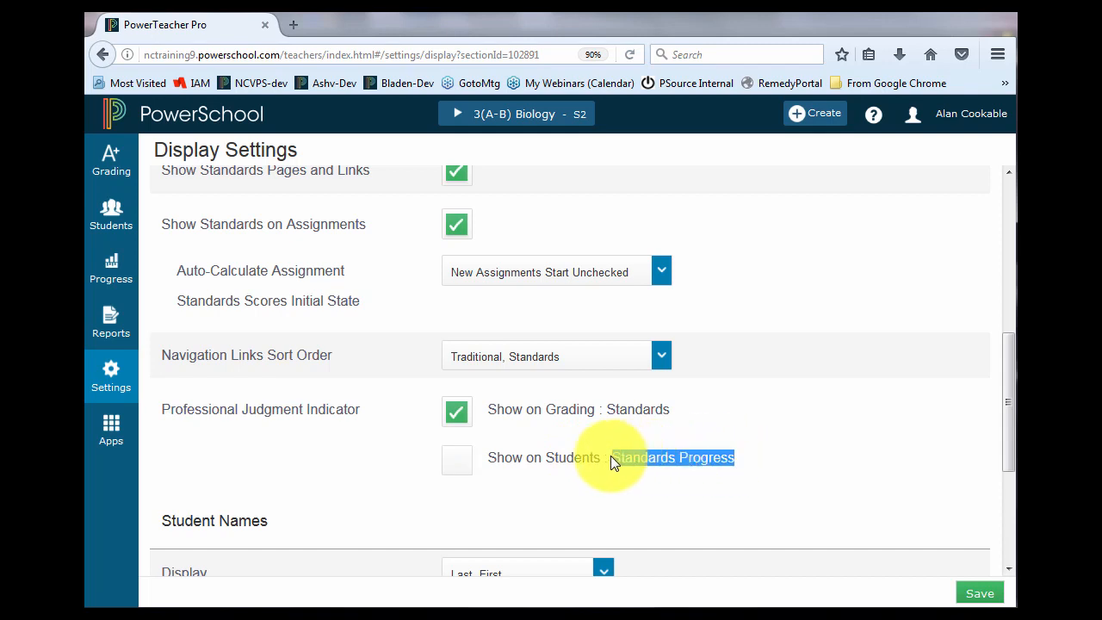
pyautogui.click(456, 459)
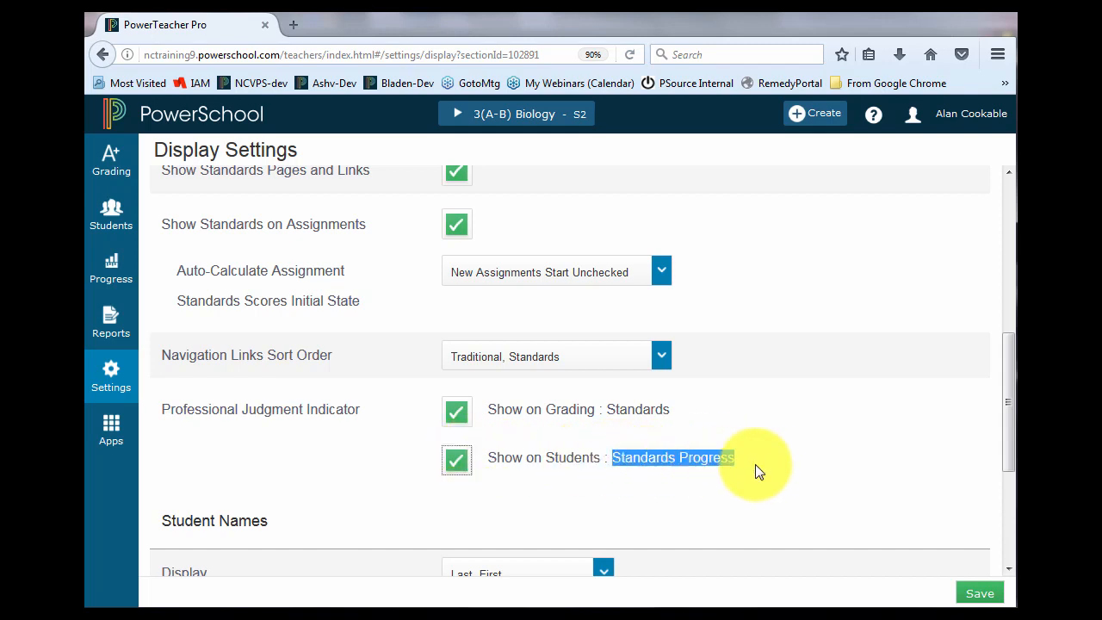
pyautogui.scroll(-3)
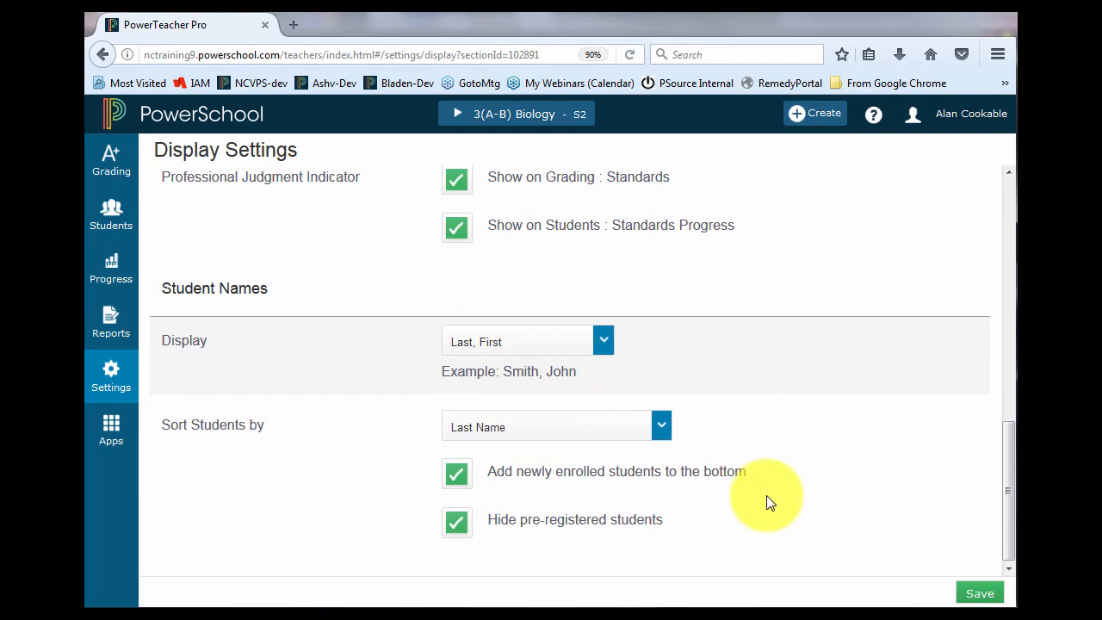
pyautogui.moveTo(355, 372)
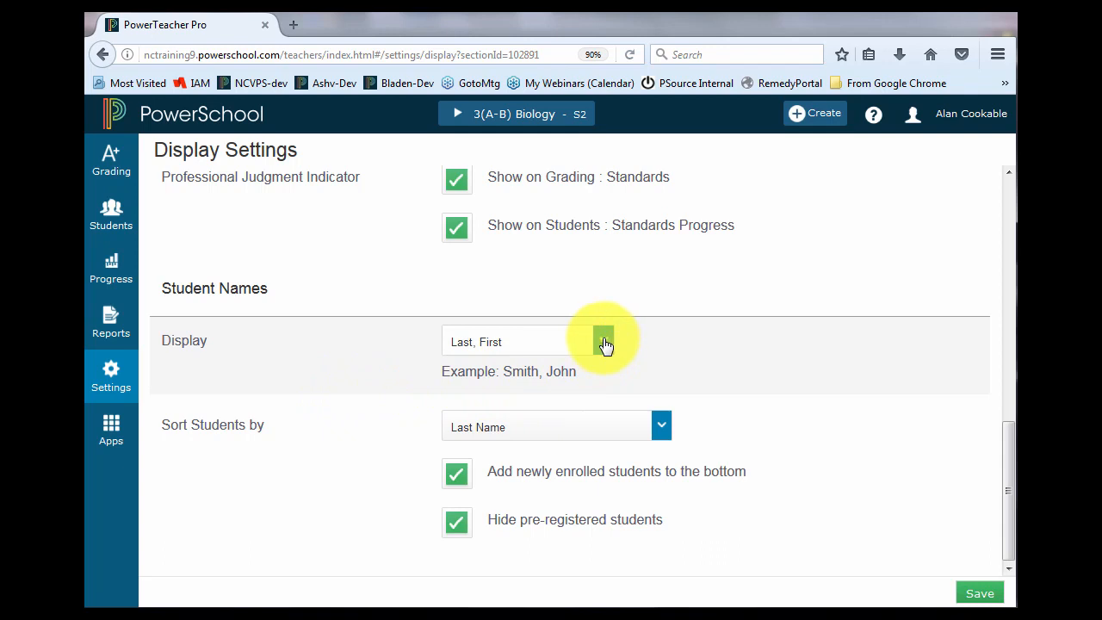
pyautogui.click(603, 341)
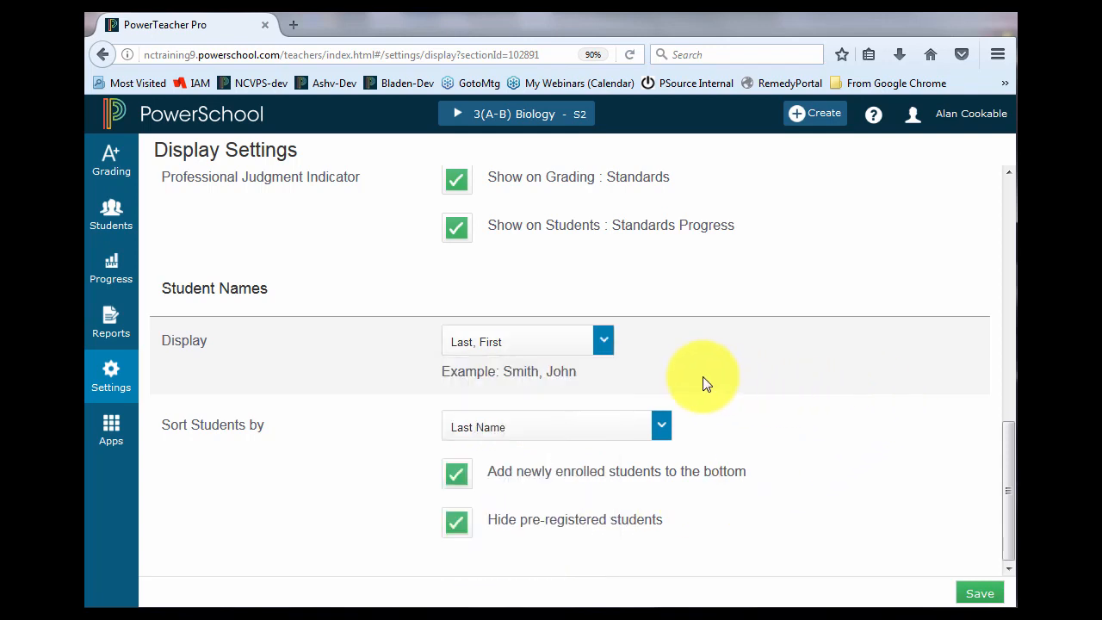
pyautogui.moveTo(824, 428)
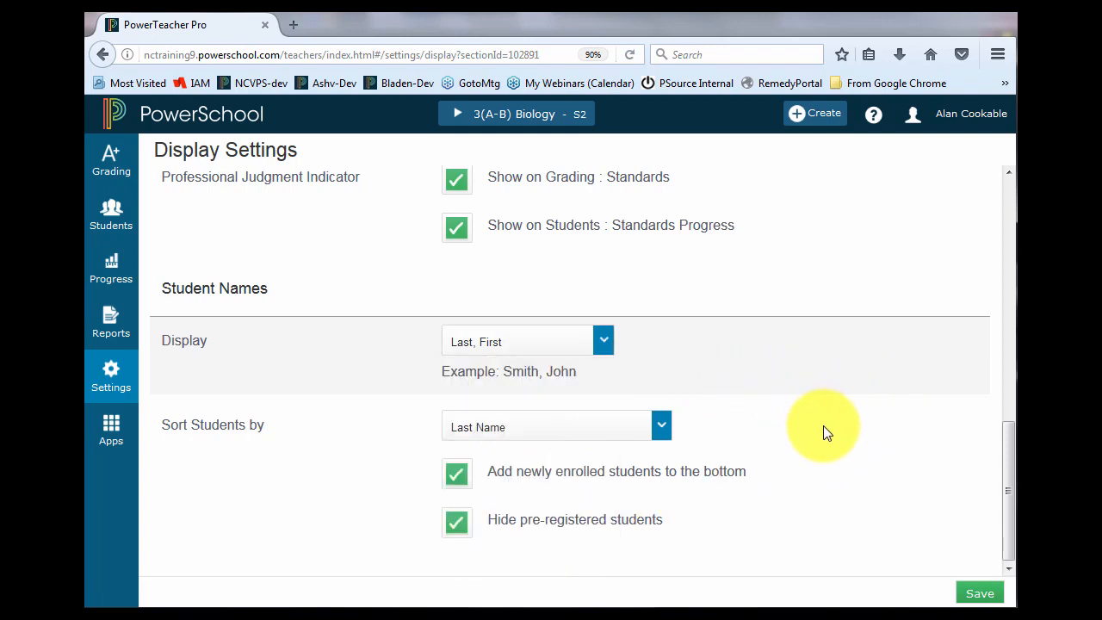
pyautogui.moveTo(685, 436)
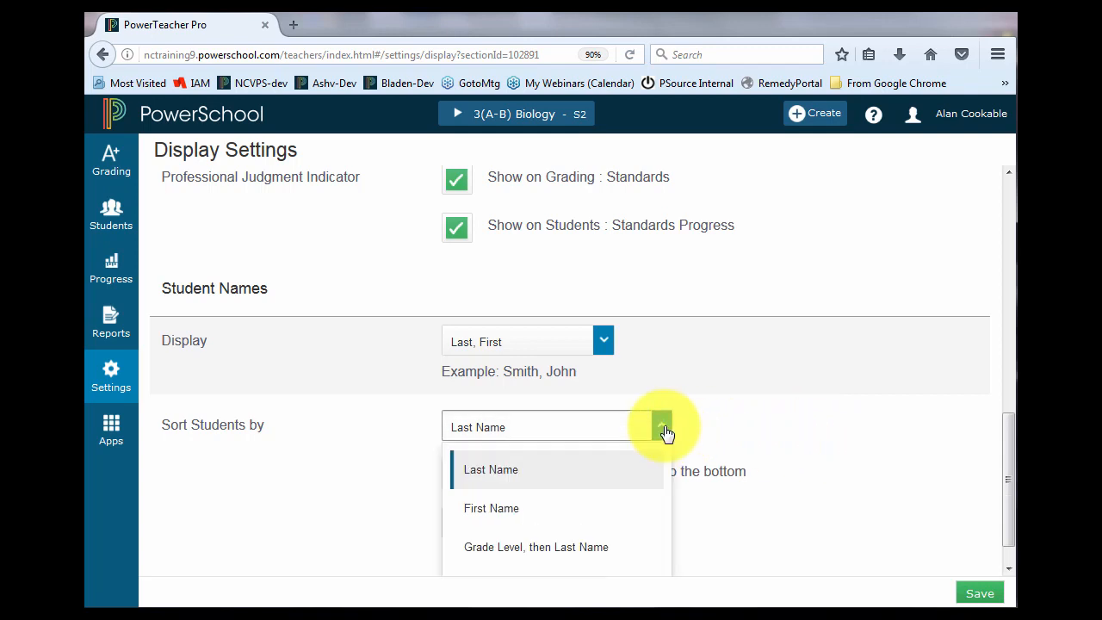
pyautogui.moveTo(749, 419)
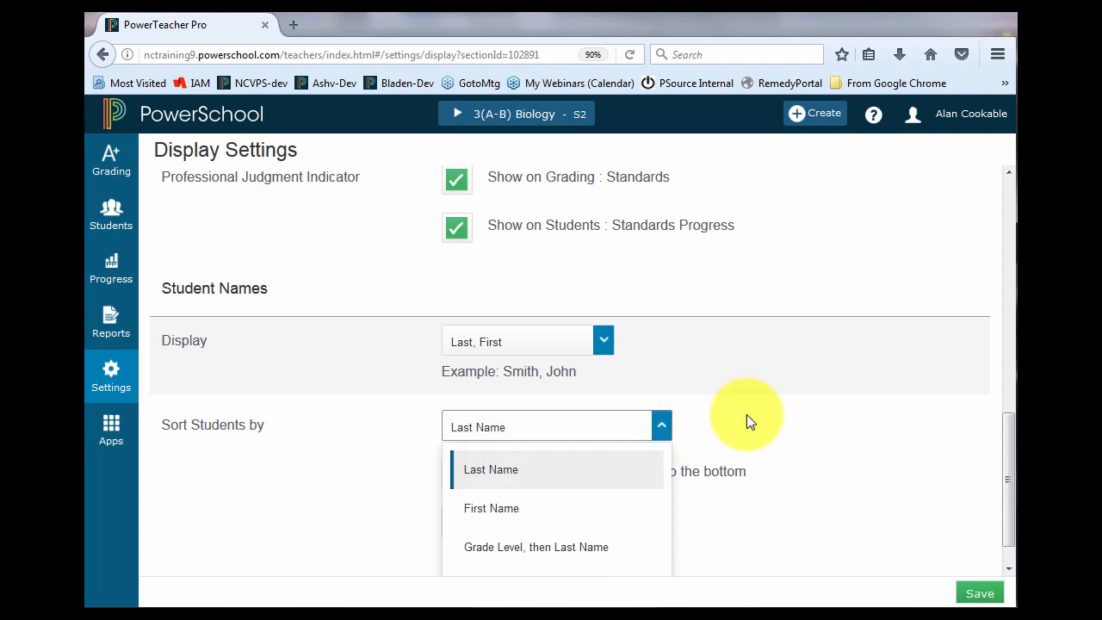
pyautogui.click(490, 469)
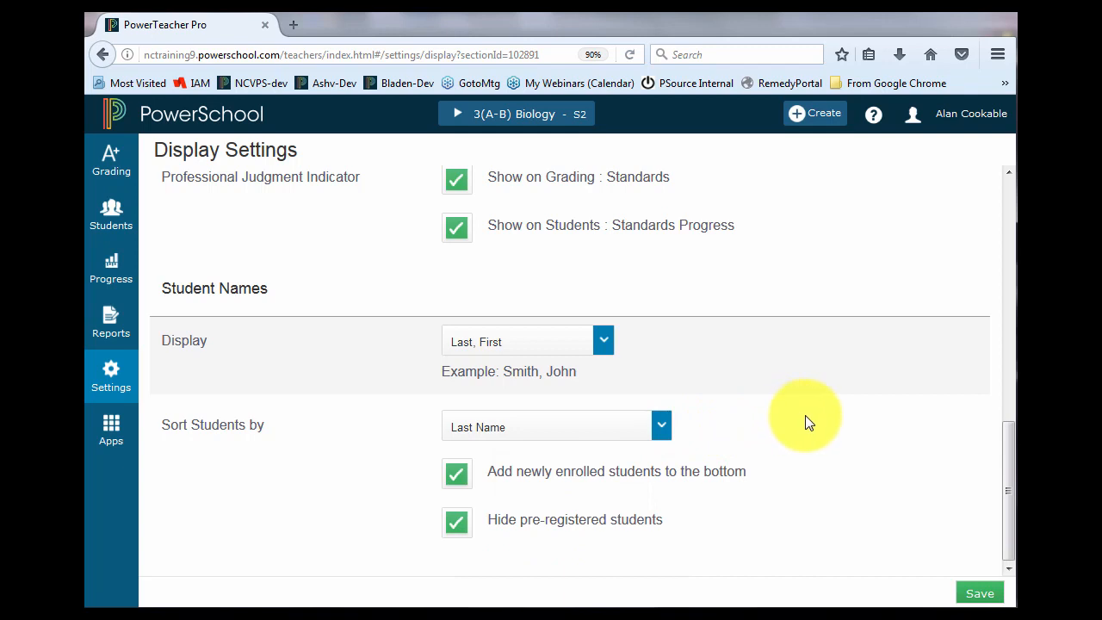
pyautogui.moveTo(816, 433)
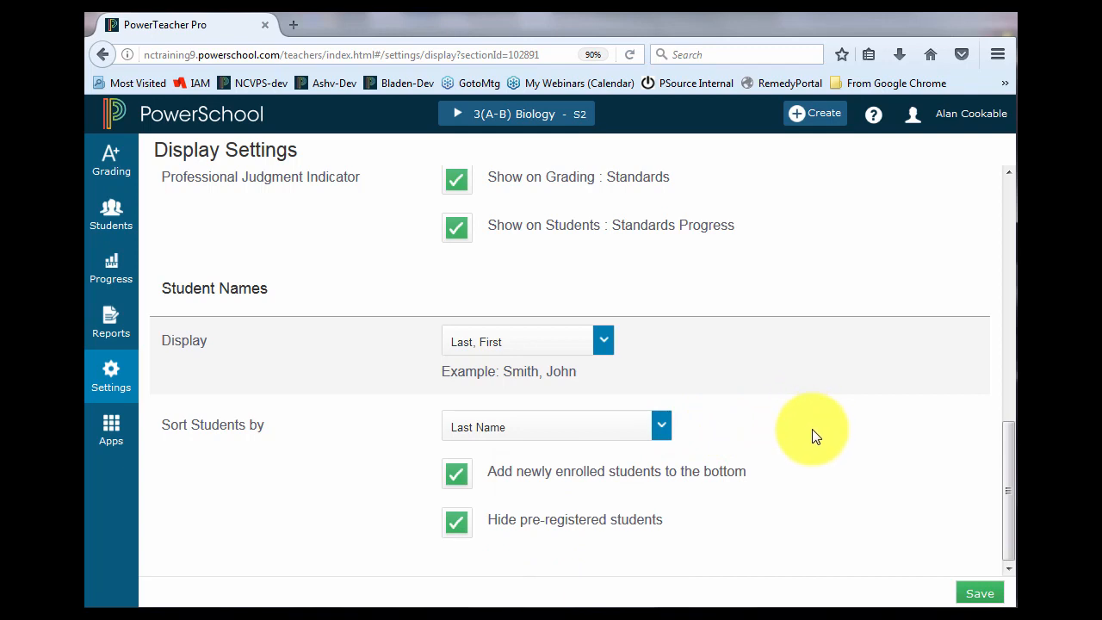
pyautogui.click(457, 472)
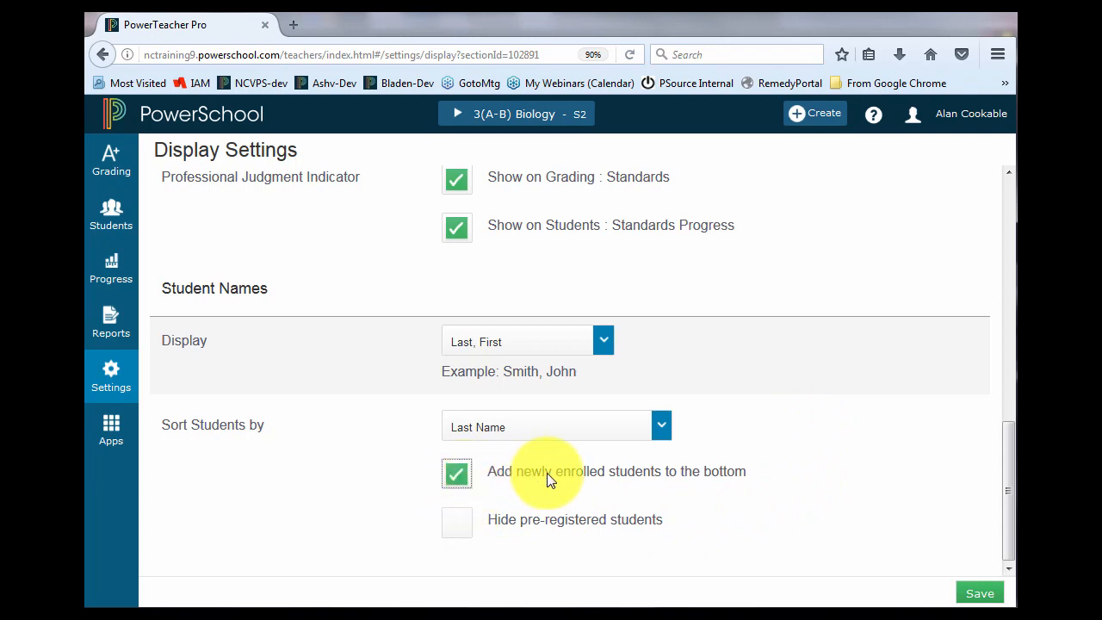
pyautogui.moveTo(635, 478)
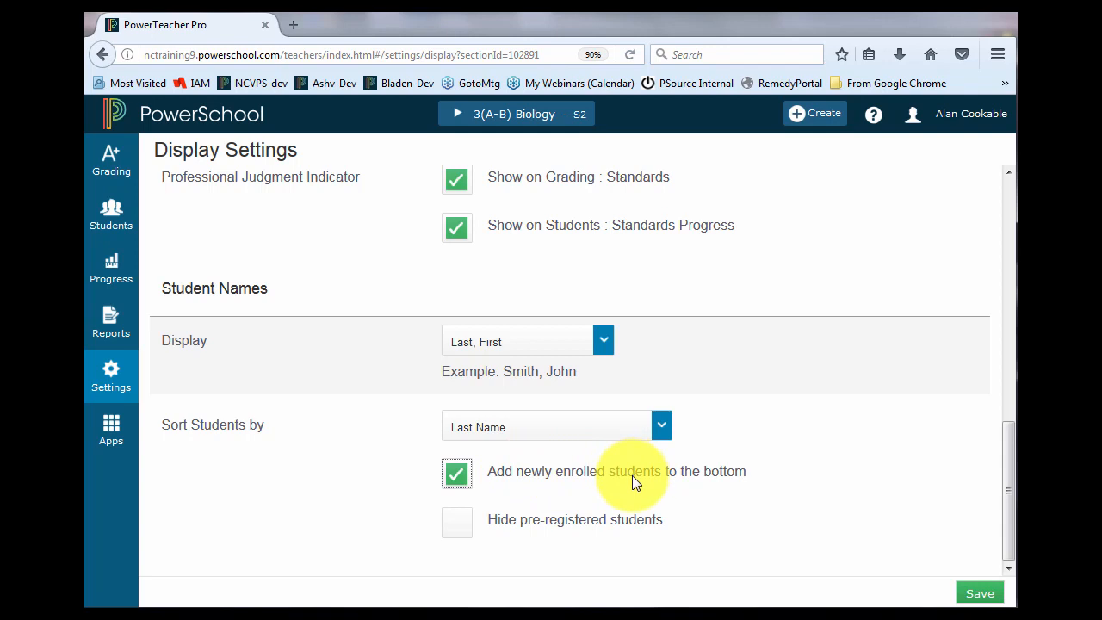
pyautogui.moveTo(518, 346)
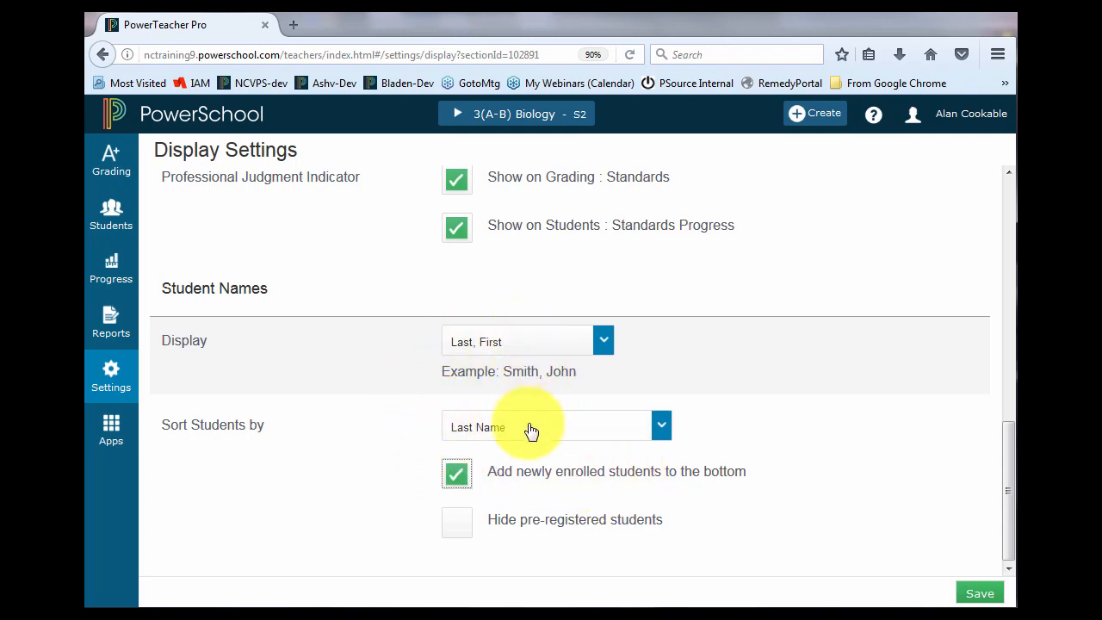
# Check Hide pre-registered students, keeping newly enrolled students added to the bottom
pyautogui.click(456, 520)
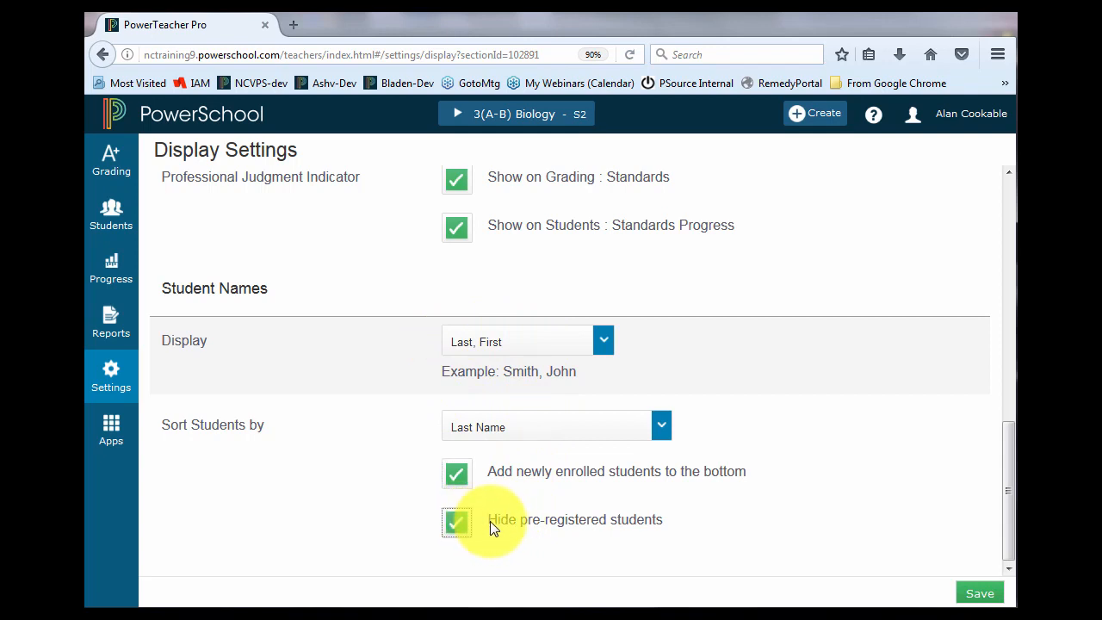
pyautogui.moveTo(700, 526)
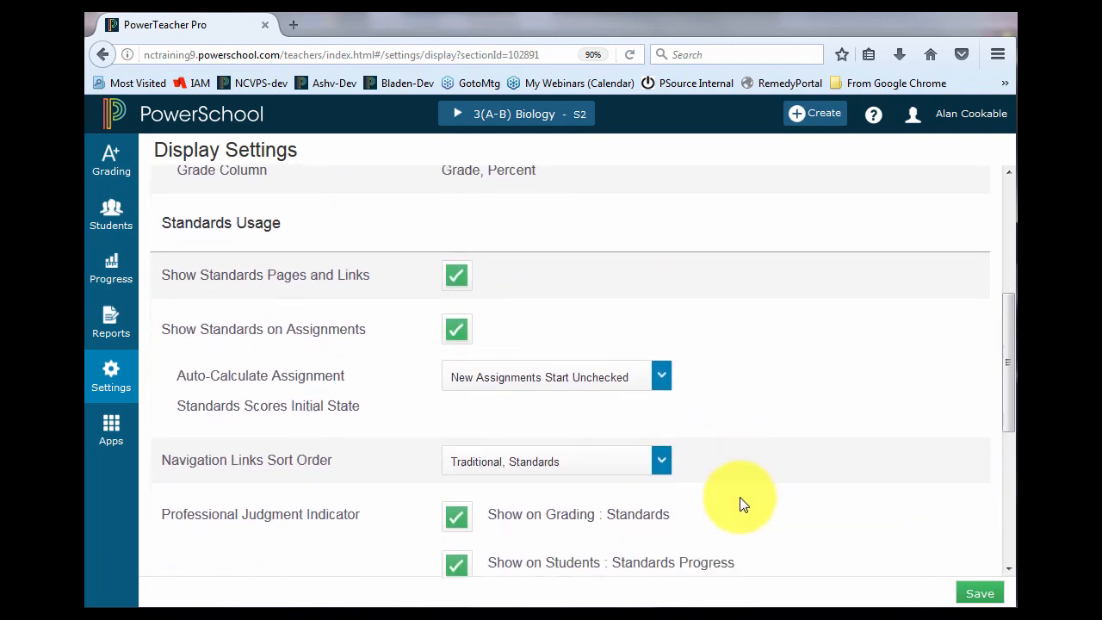
# Save the display preferences and dismiss the success confirmation
pyautogui.scroll(-3)
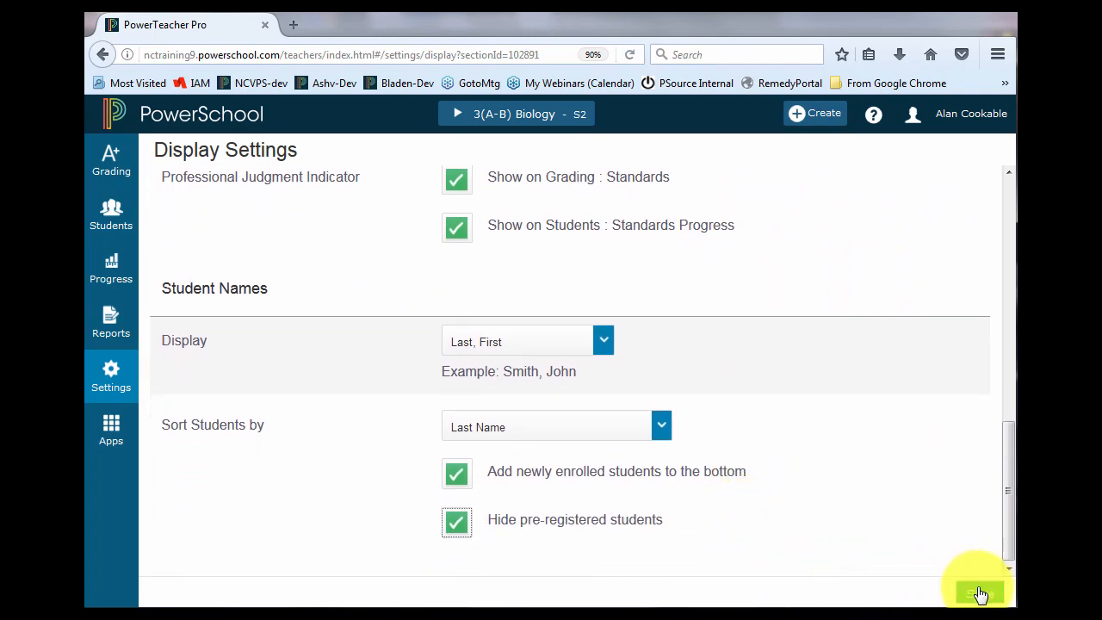
pyautogui.click(975, 591)
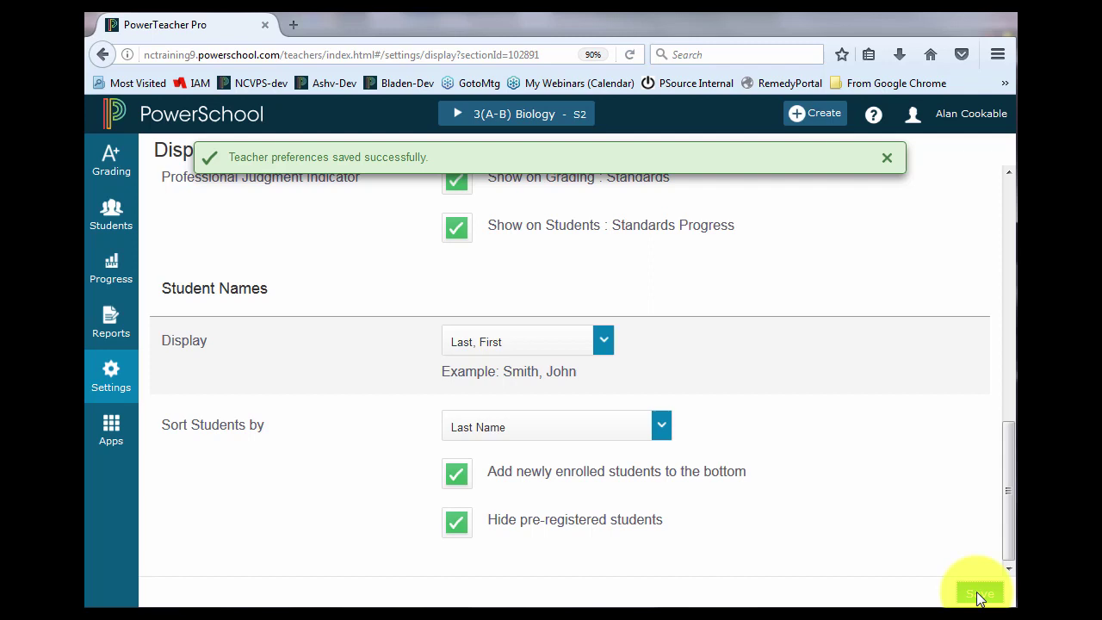
pyautogui.moveTo(903, 544)
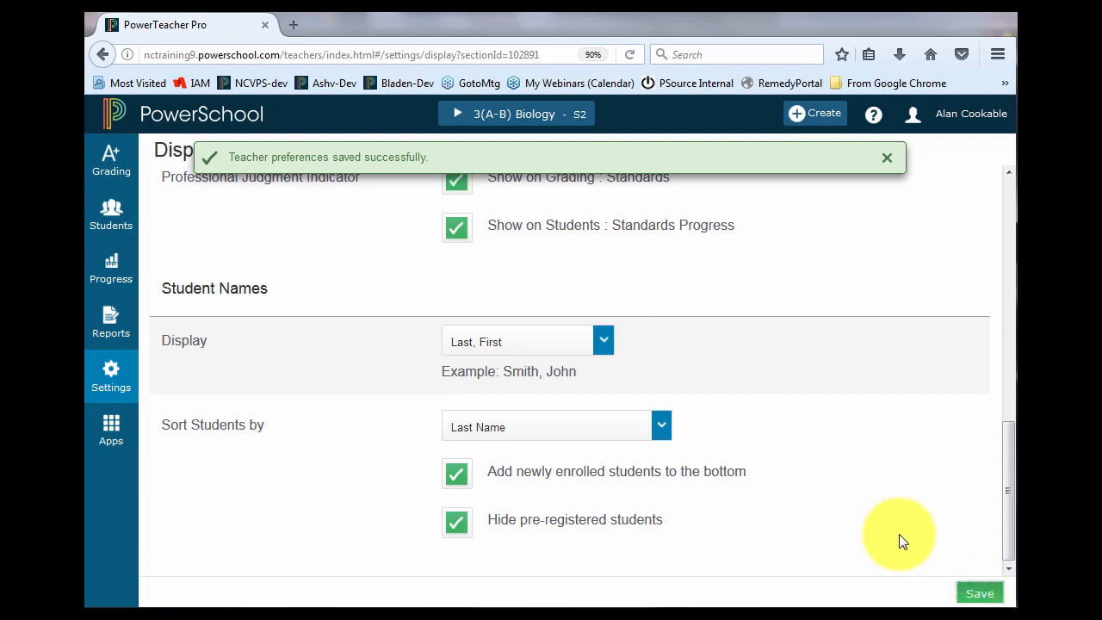
pyautogui.click(887, 157)
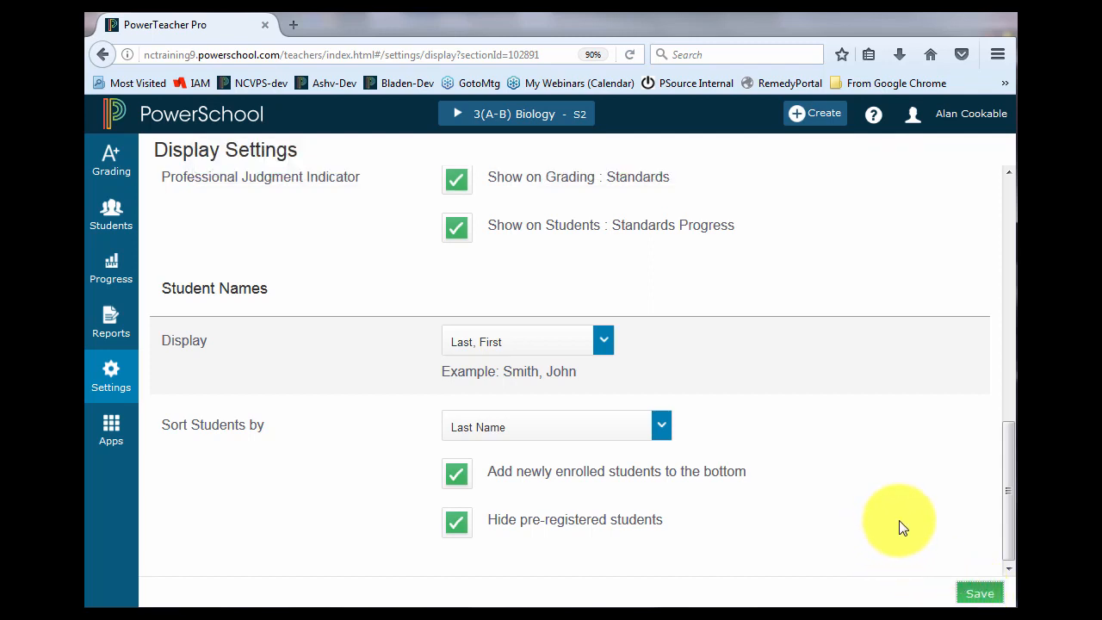